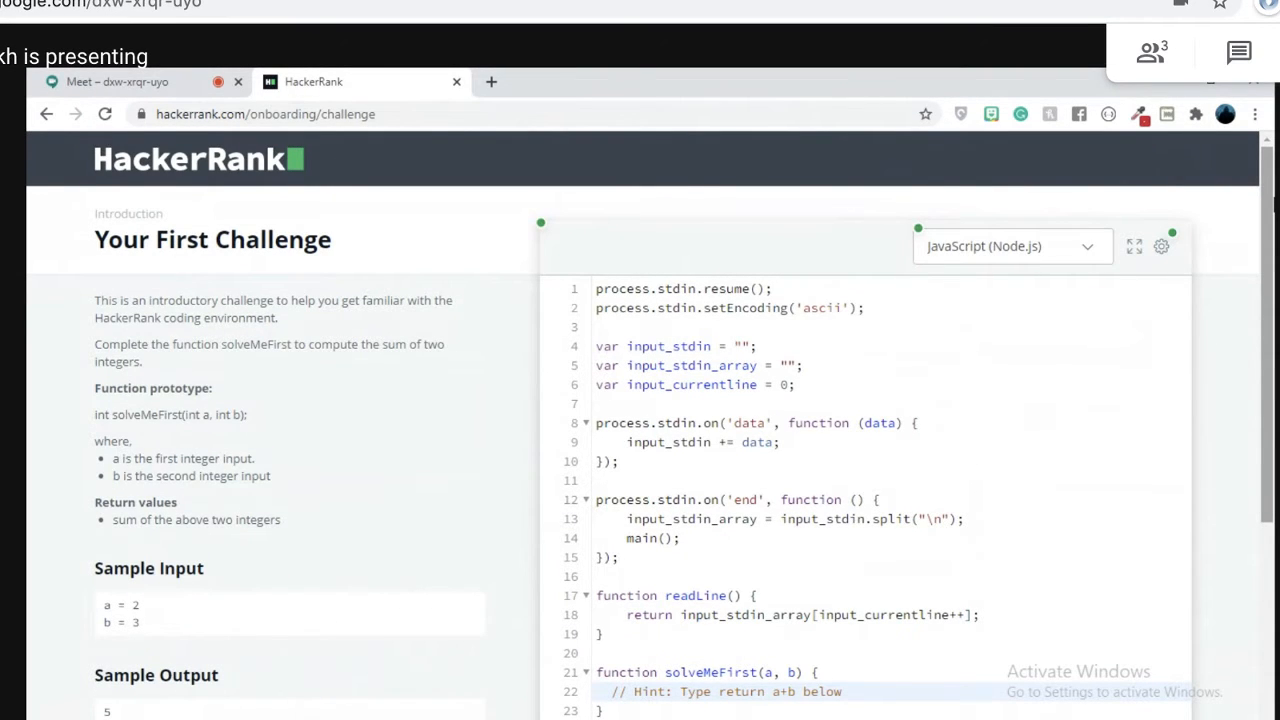
{"action": "mouse_move", "coordinate": [290, 250]}
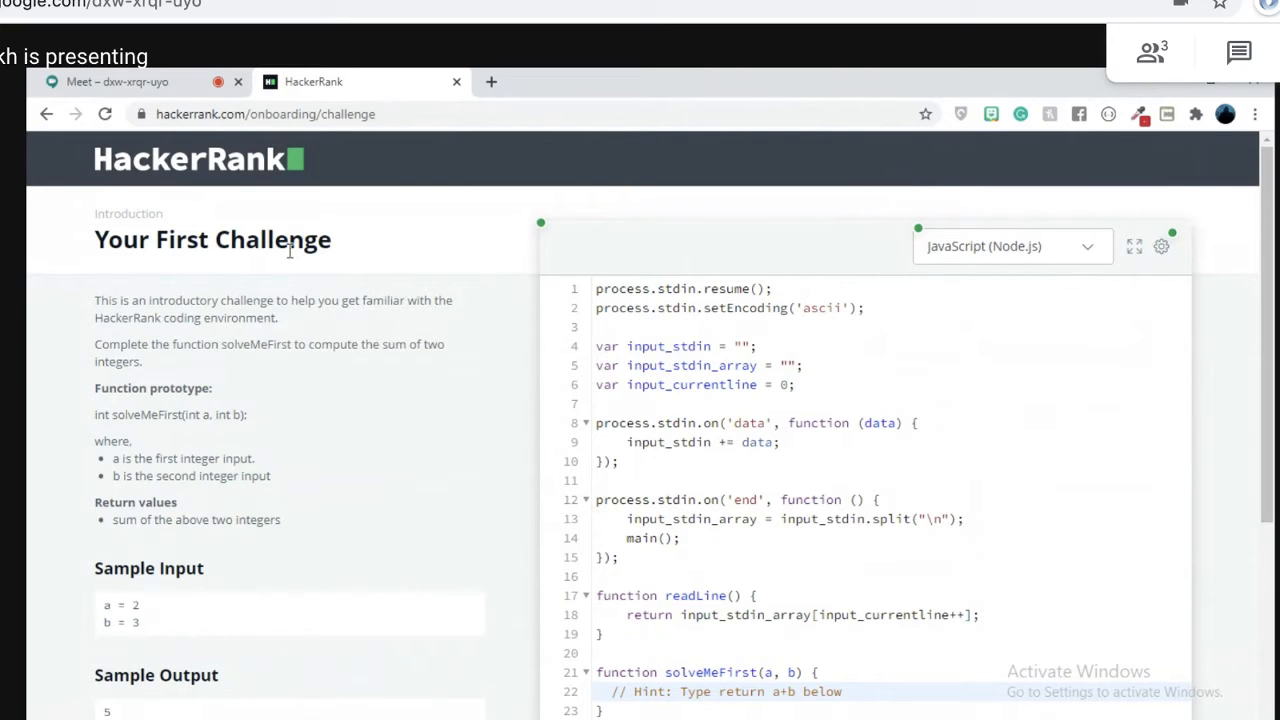
{"action": "mouse_move", "coordinate": [330, 300]}
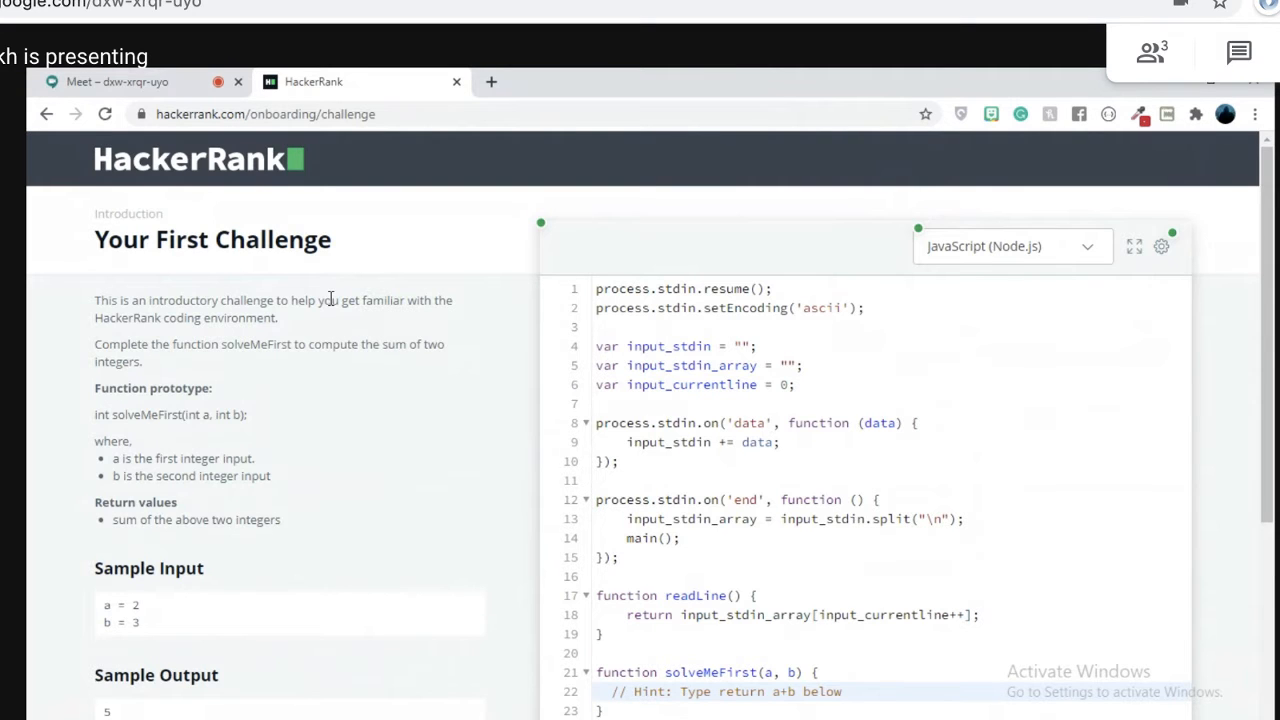
Review the solveMeFirst stub, the lines reading a and b, and the sample input values.
{"action": "scroll", "scroll_direction": "down", "scroll_amount": 3}
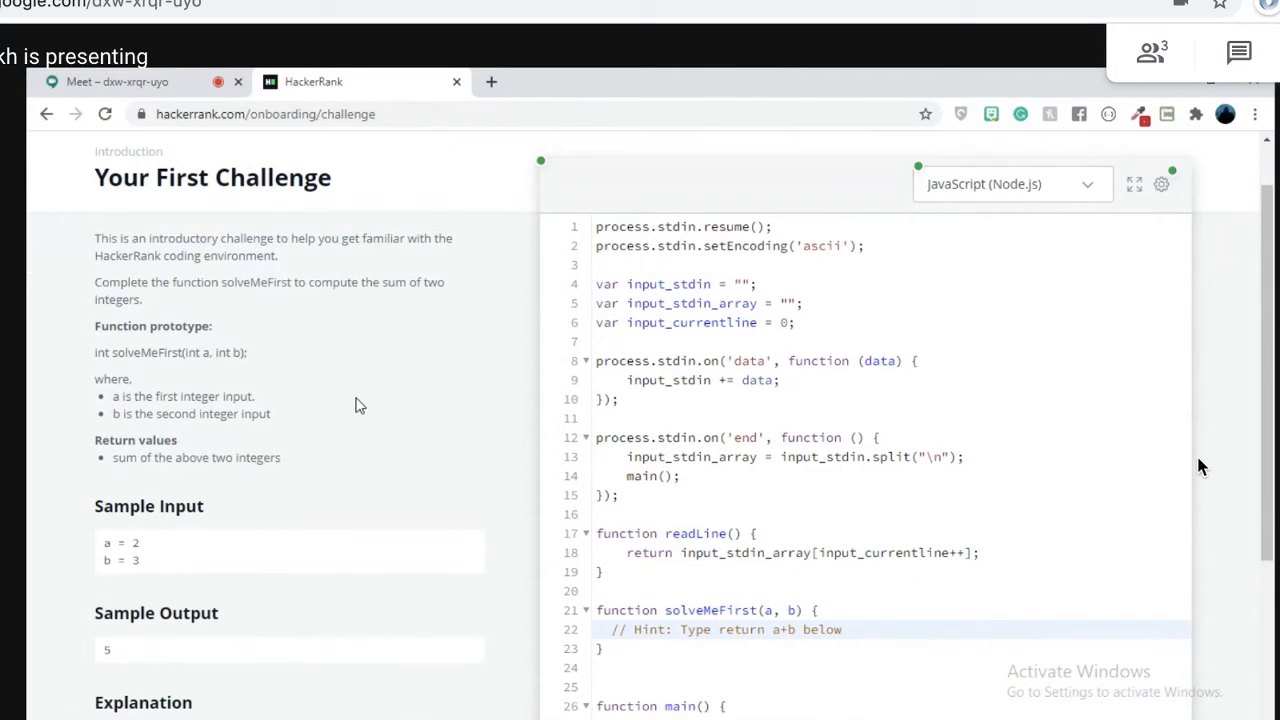
{"action": "mouse_move", "coordinate": [165, 325]}
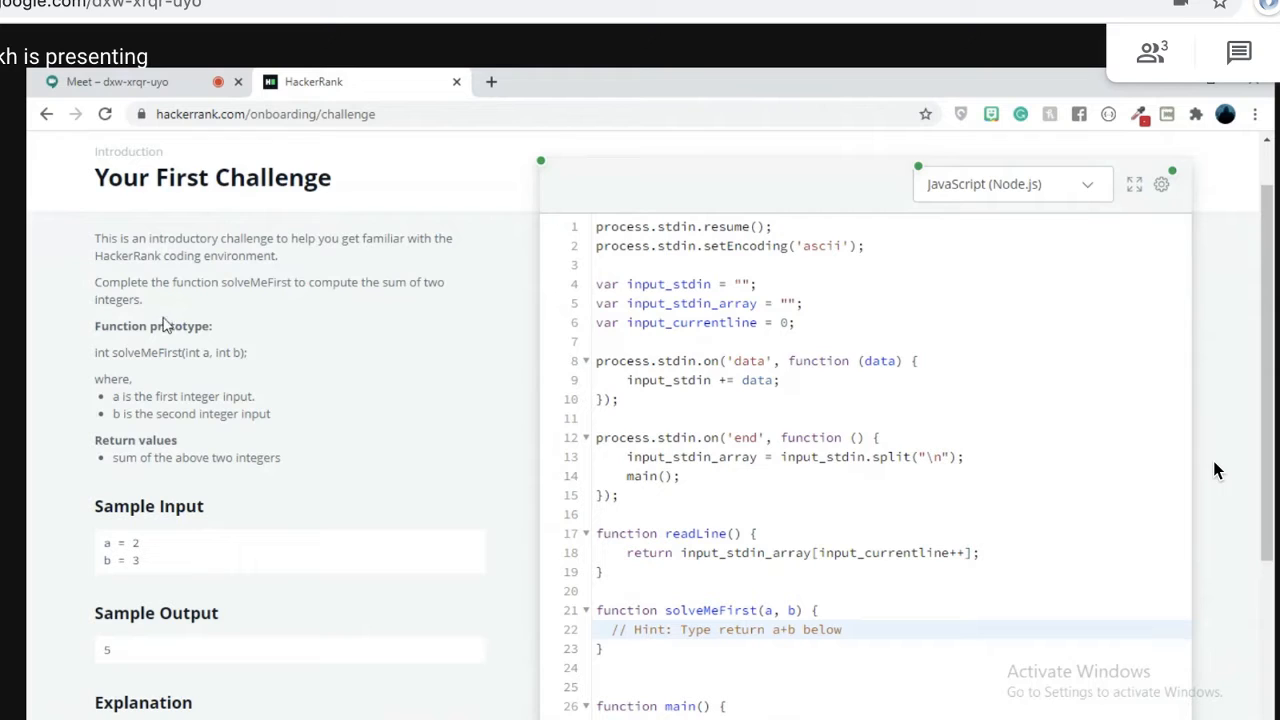
{"action": "mouse_move", "coordinate": [261, 431]}
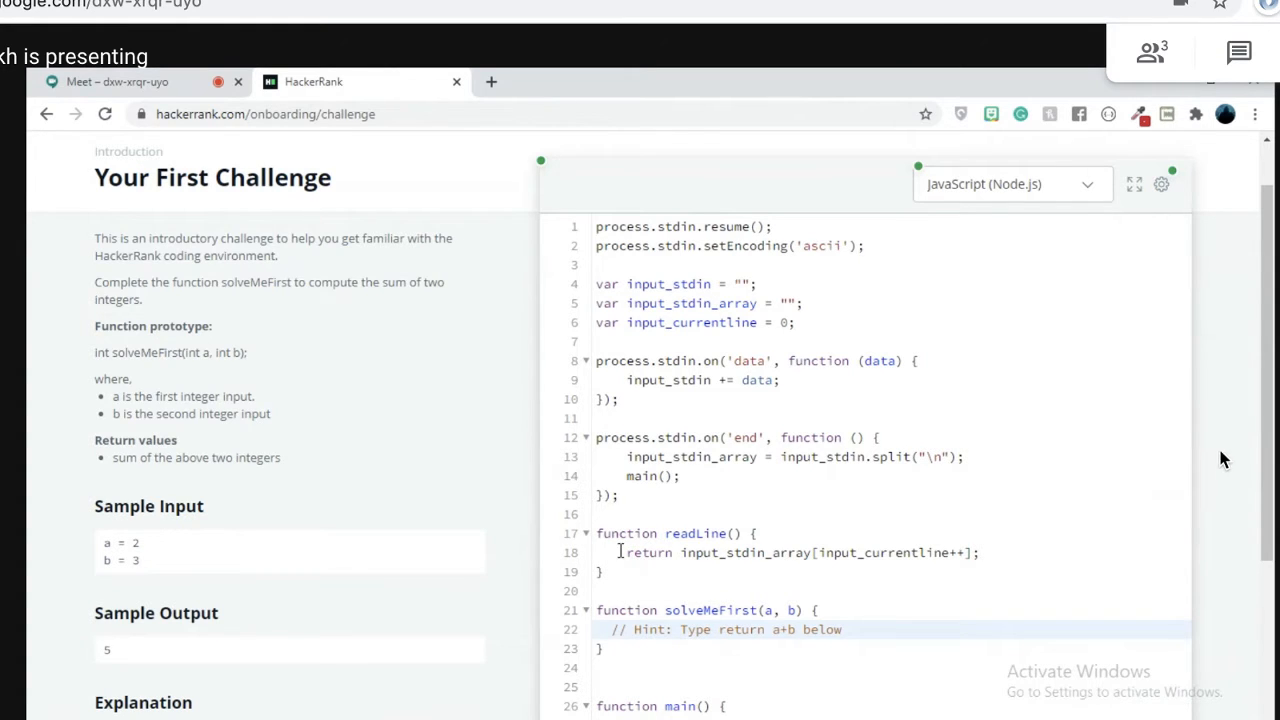
{"action": "scroll", "scroll_direction": "down", "scroll_amount": 3}
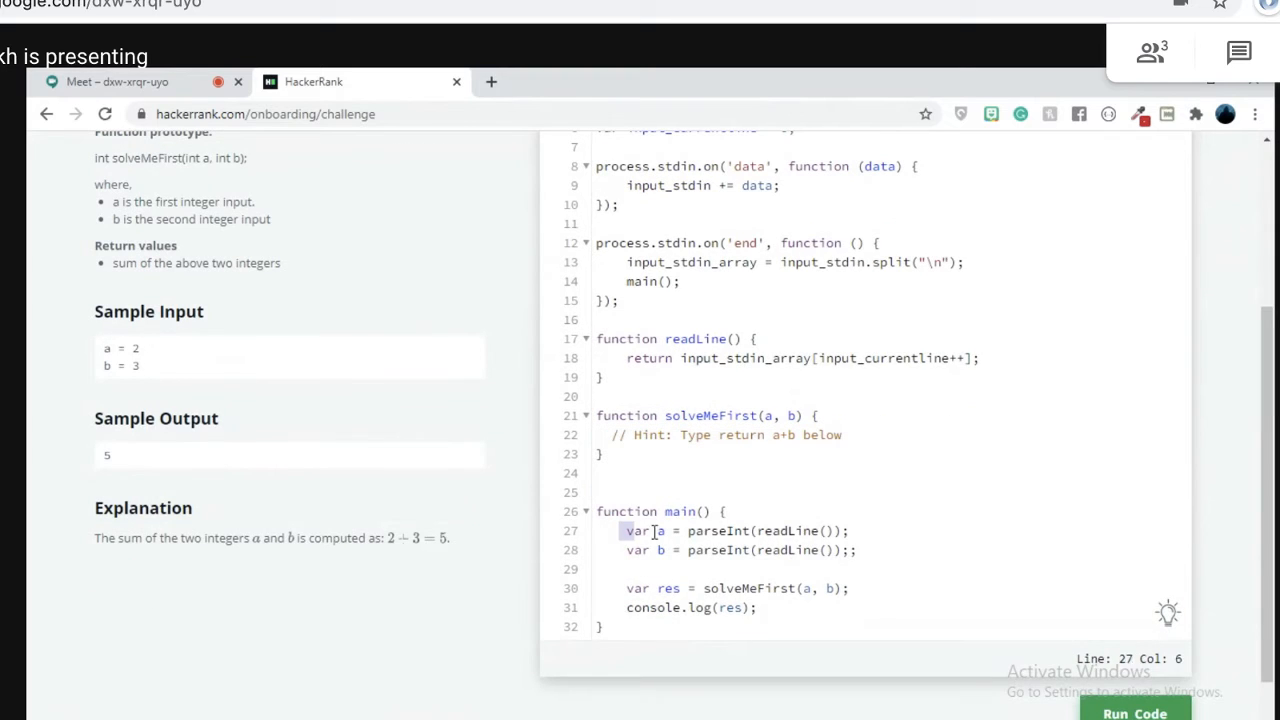
{"action": "left_click_drag", "start_coordinate": [627, 530], "coordinate": [858, 550]}
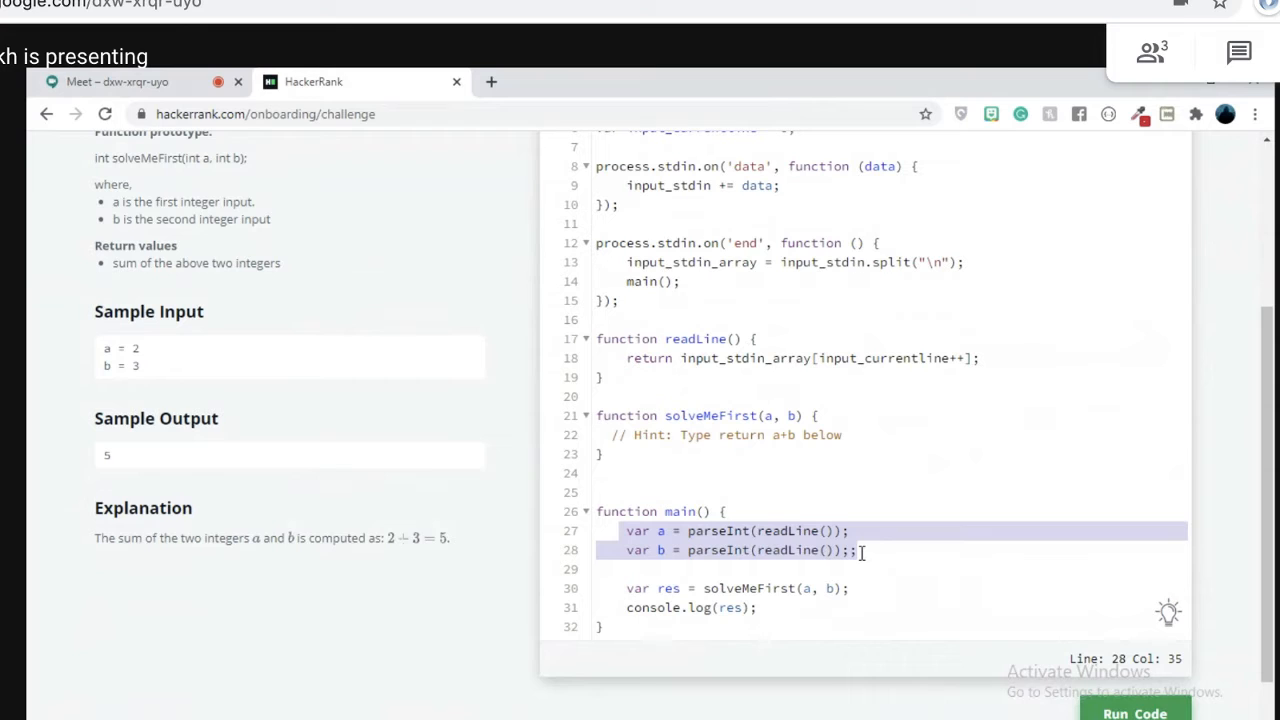
{"action": "left_click", "coordinate": [733, 550]}
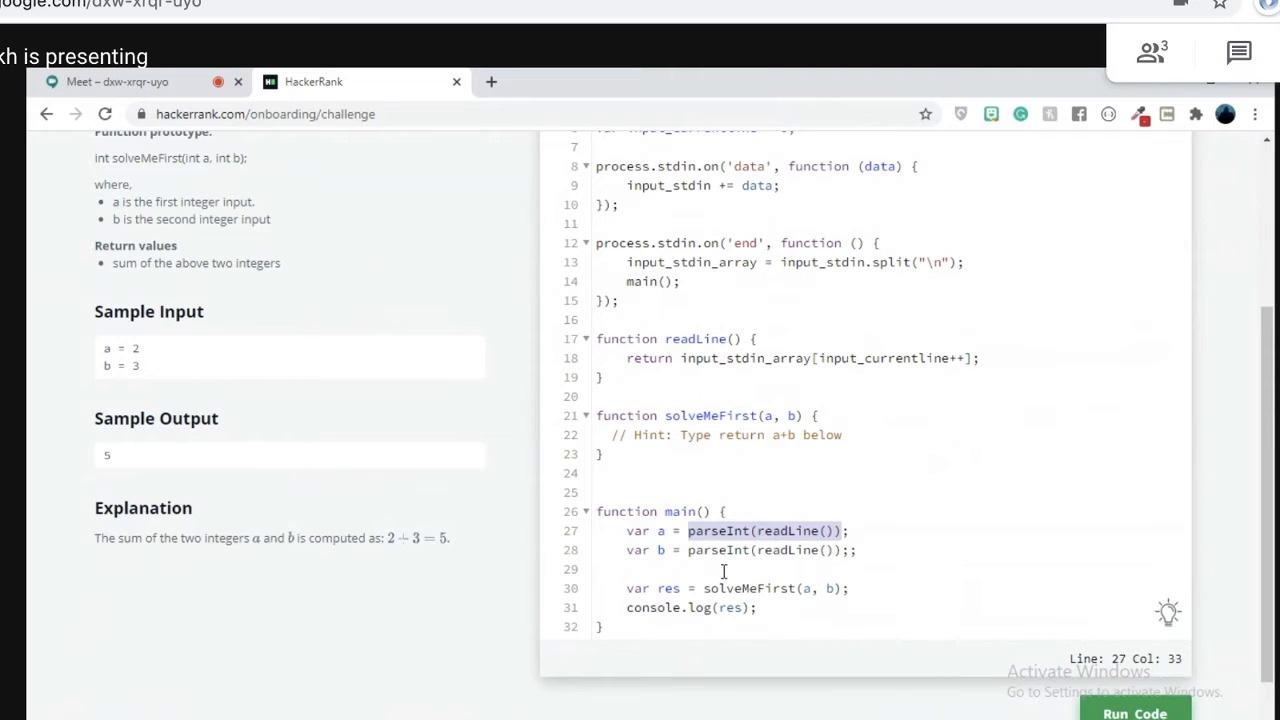
{"action": "mouse_move", "coordinate": [768, 552]}
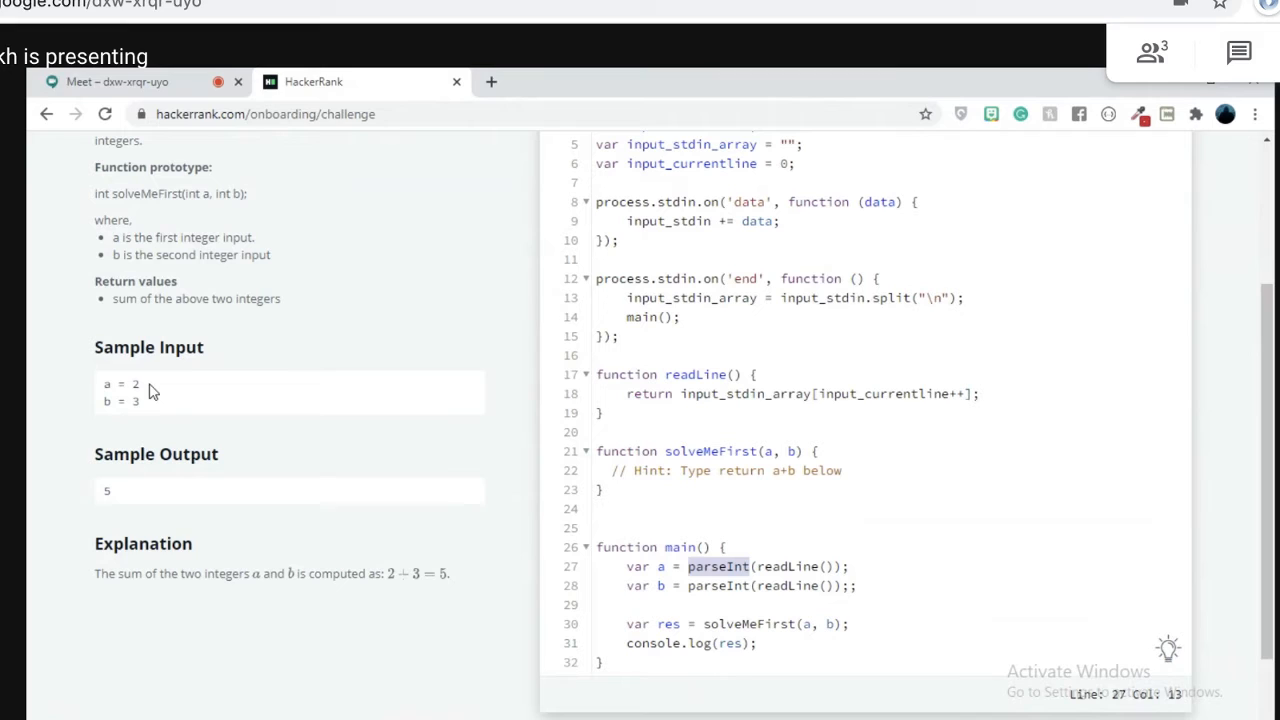
{"action": "double_click", "coordinate": [708, 451]}
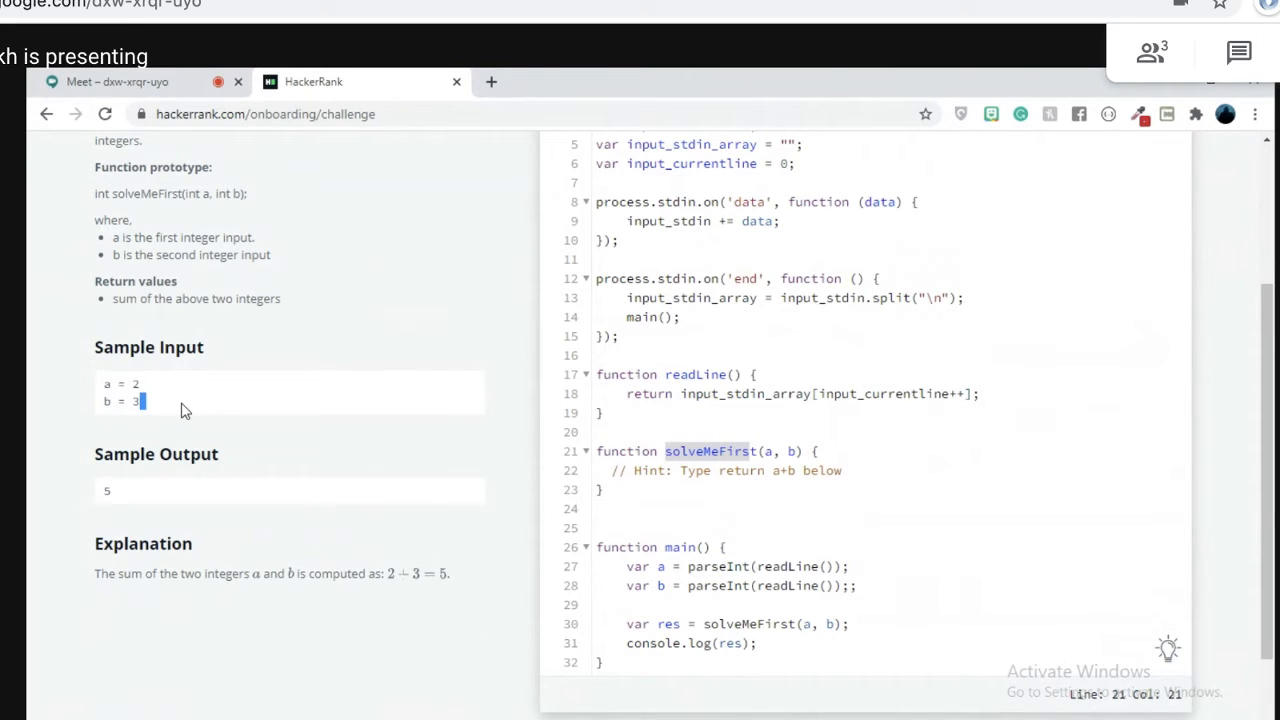
{"action": "mouse_move", "coordinate": [158, 411]}
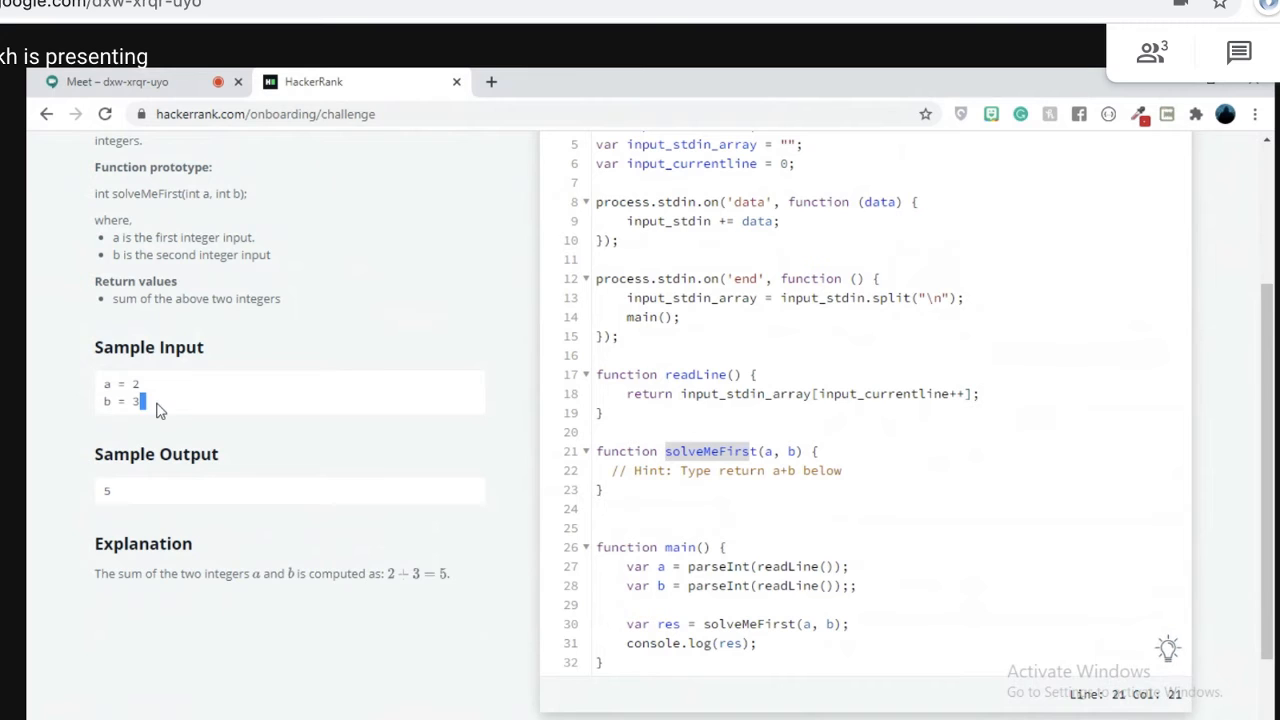
{"action": "left_click_drag", "start_coordinate": [150, 400], "coordinate": [100, 384]}
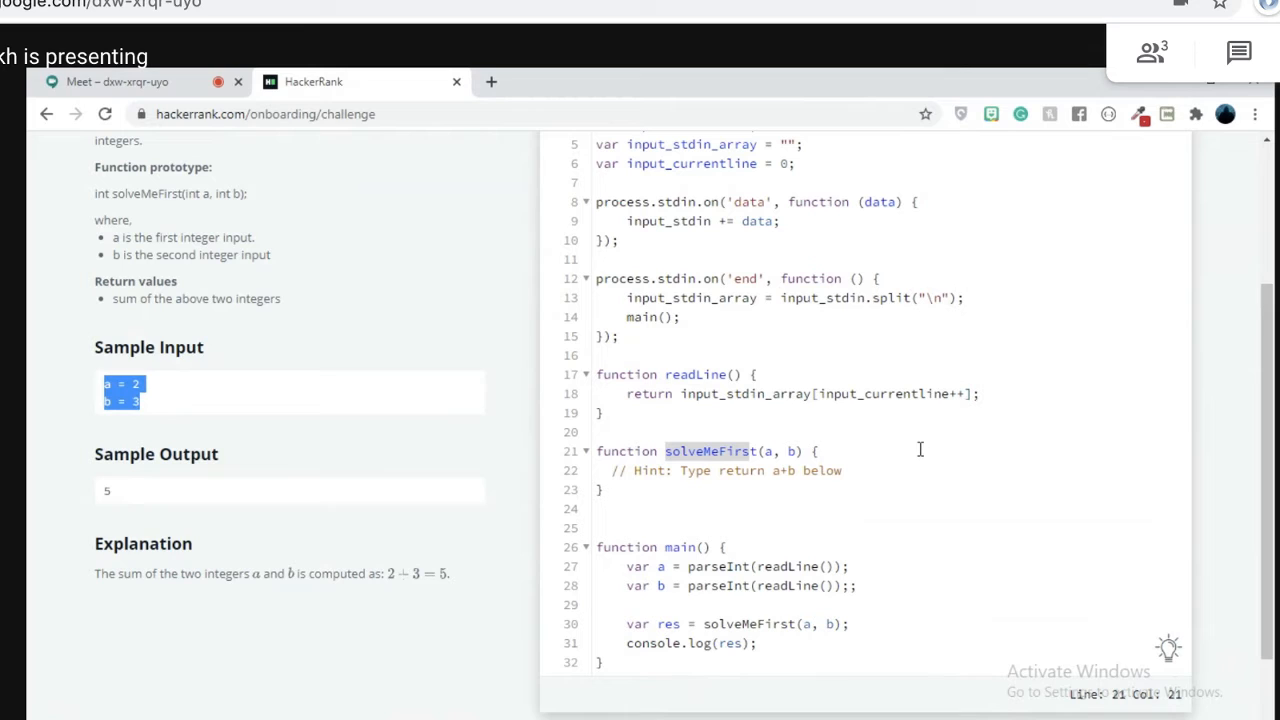
{"action": "mouse_move", "coordinate": [856, 470]}
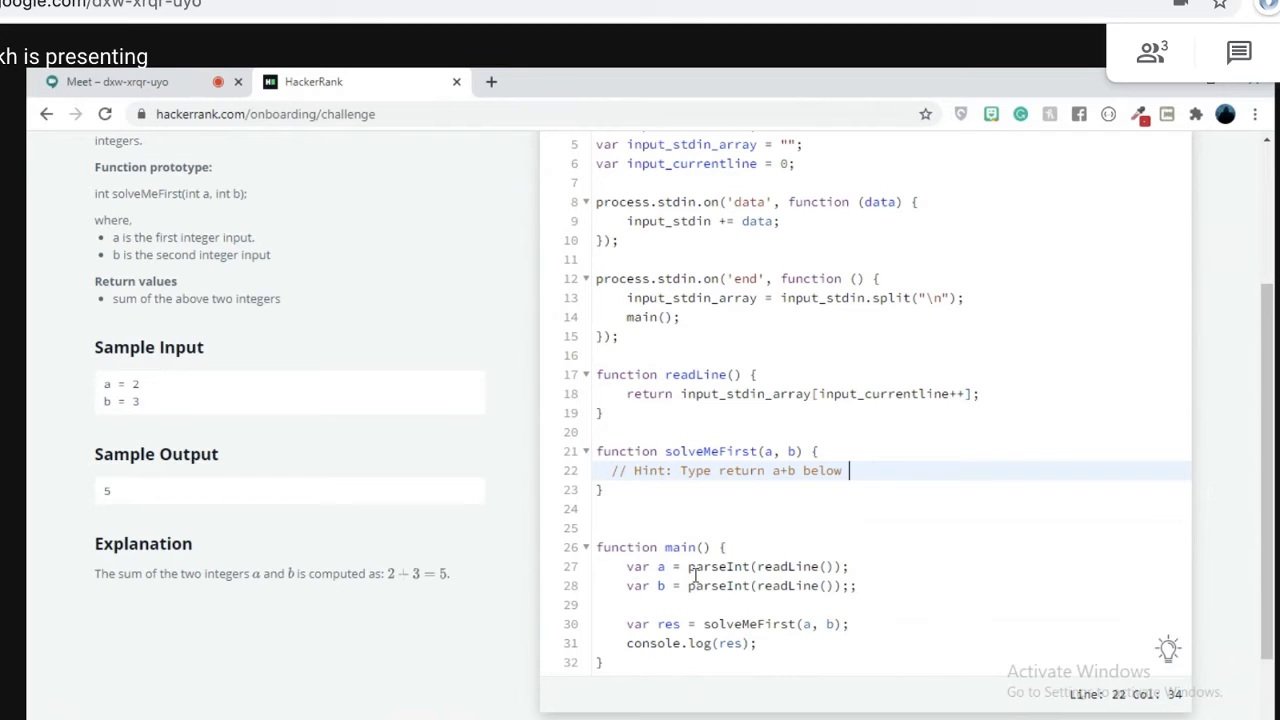
Replace the hint comment in solveMeFirst with 'return a+b;'.
{"action": "left_click", "coordinate": [660, 566]}
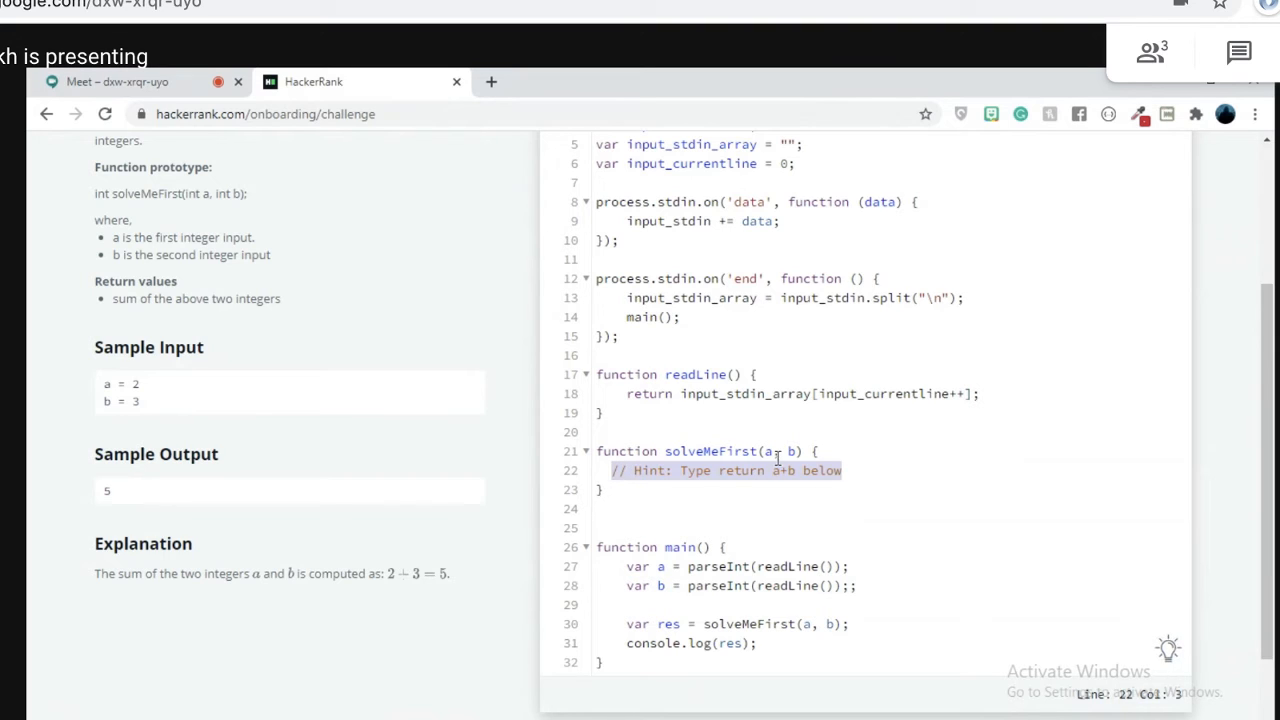
{"action": "left_click", "coordinate": [773, 451]}
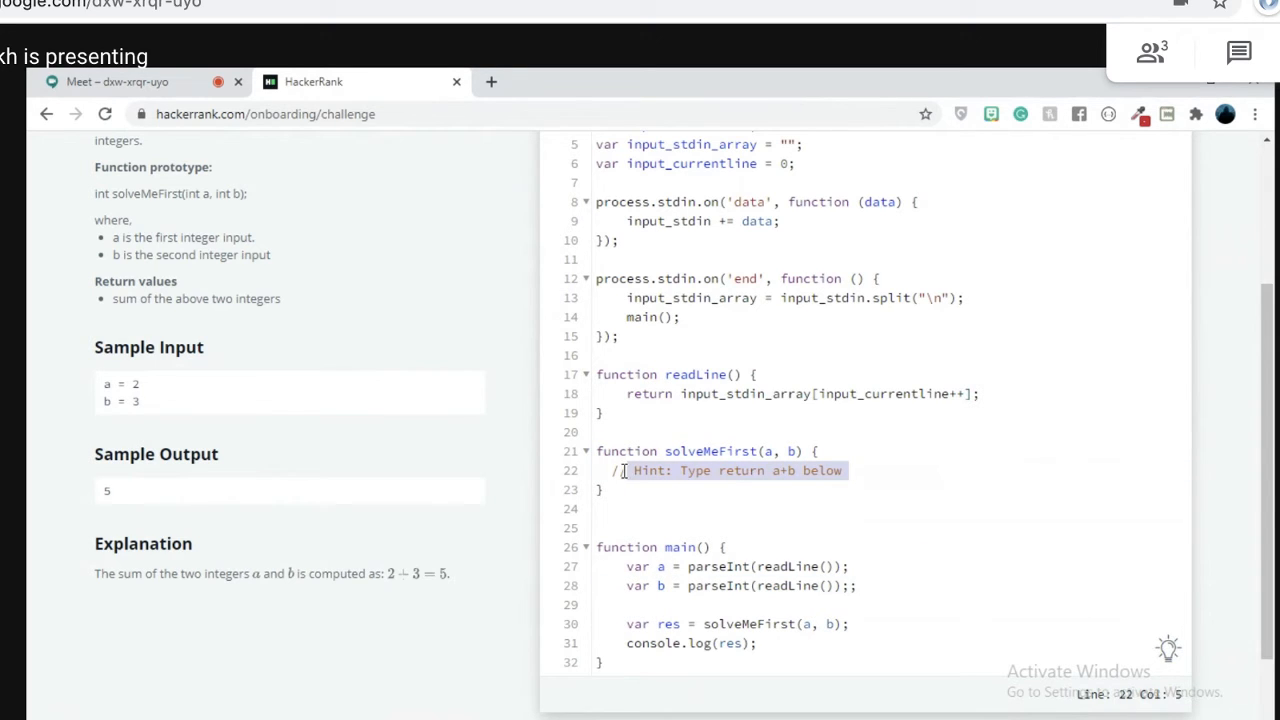
{"action": "type", "text": "retur"}
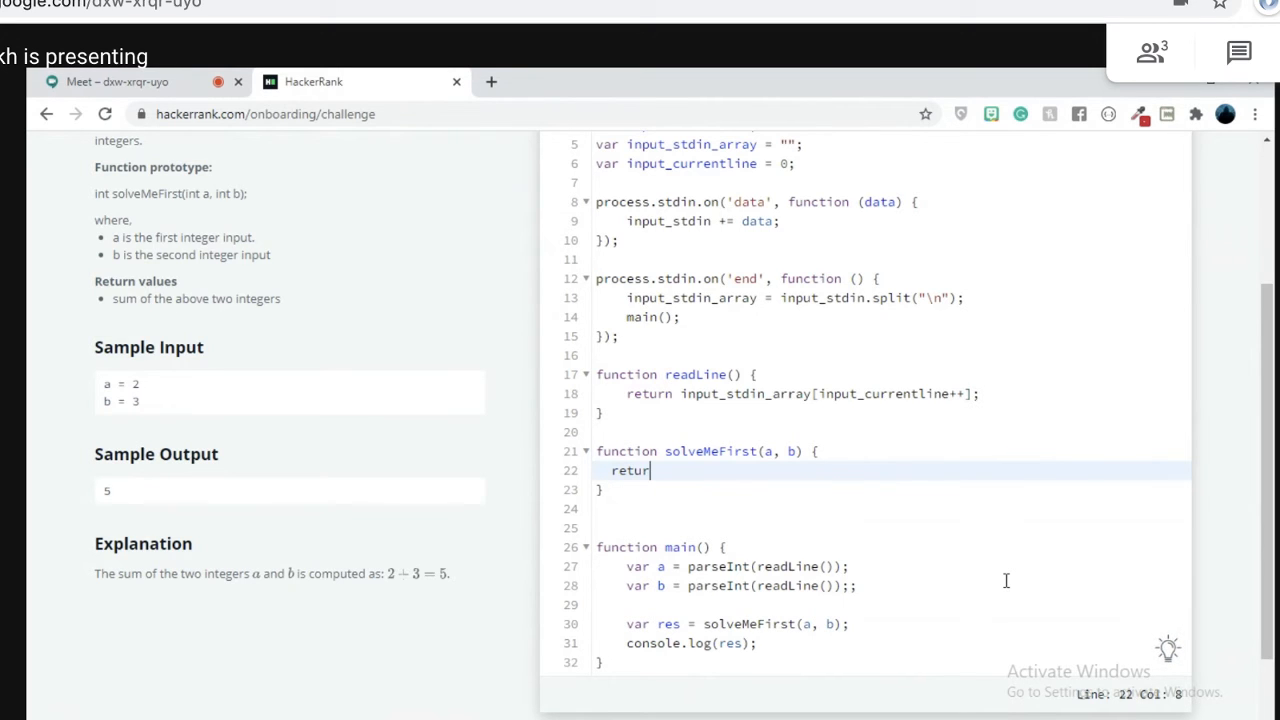
{"action": "type", "text": "nb"}
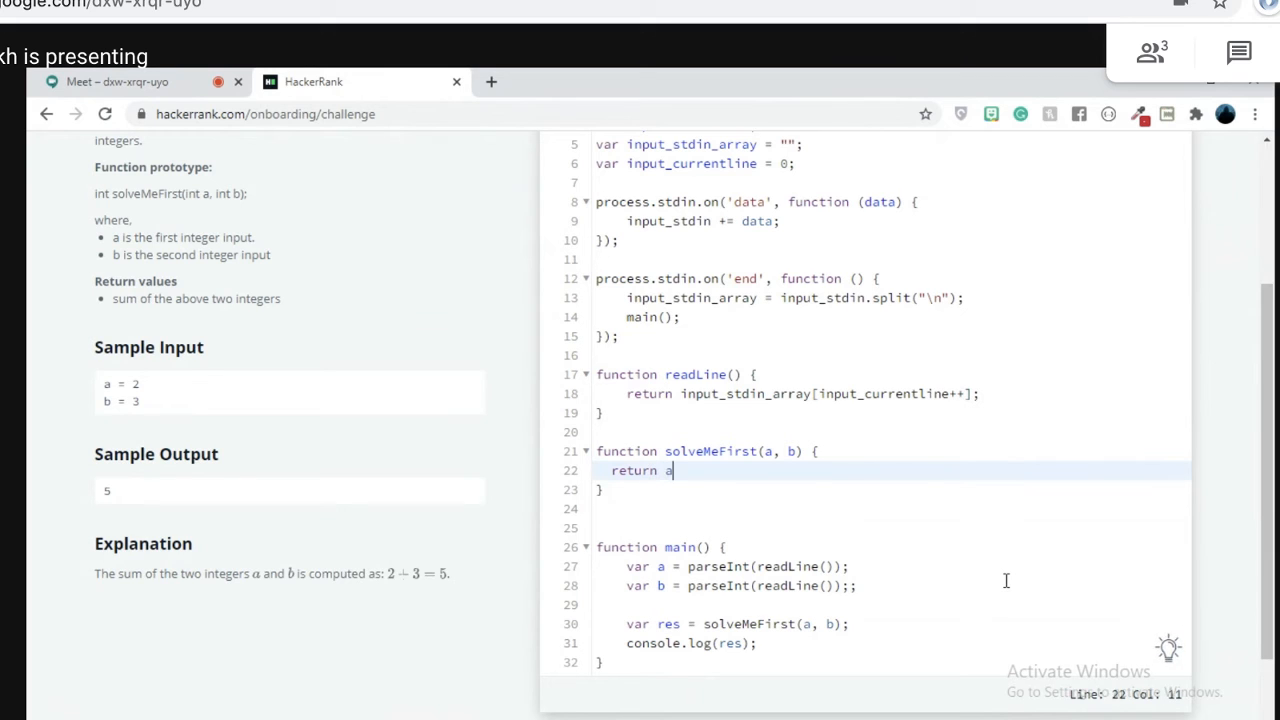
{"action": "type", "text": "+bb"}
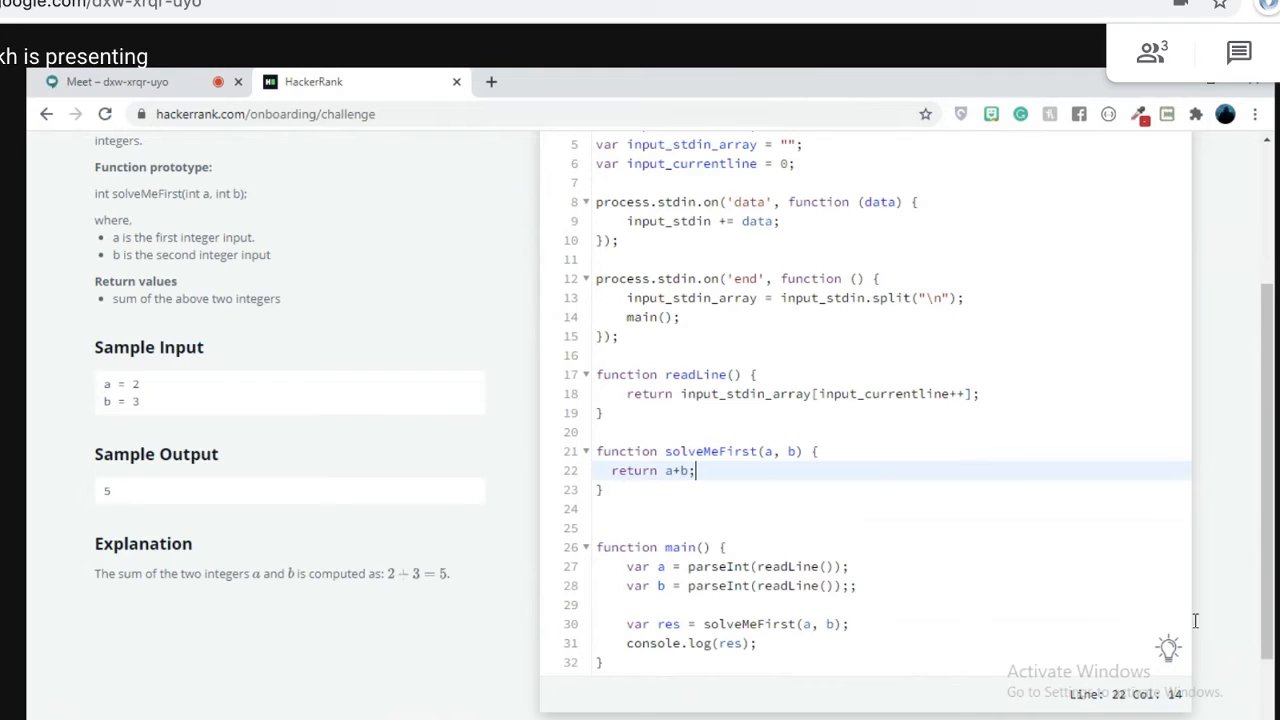
{"action": "scroll", "scroll_direction": "down", "scroll_amount": 3}
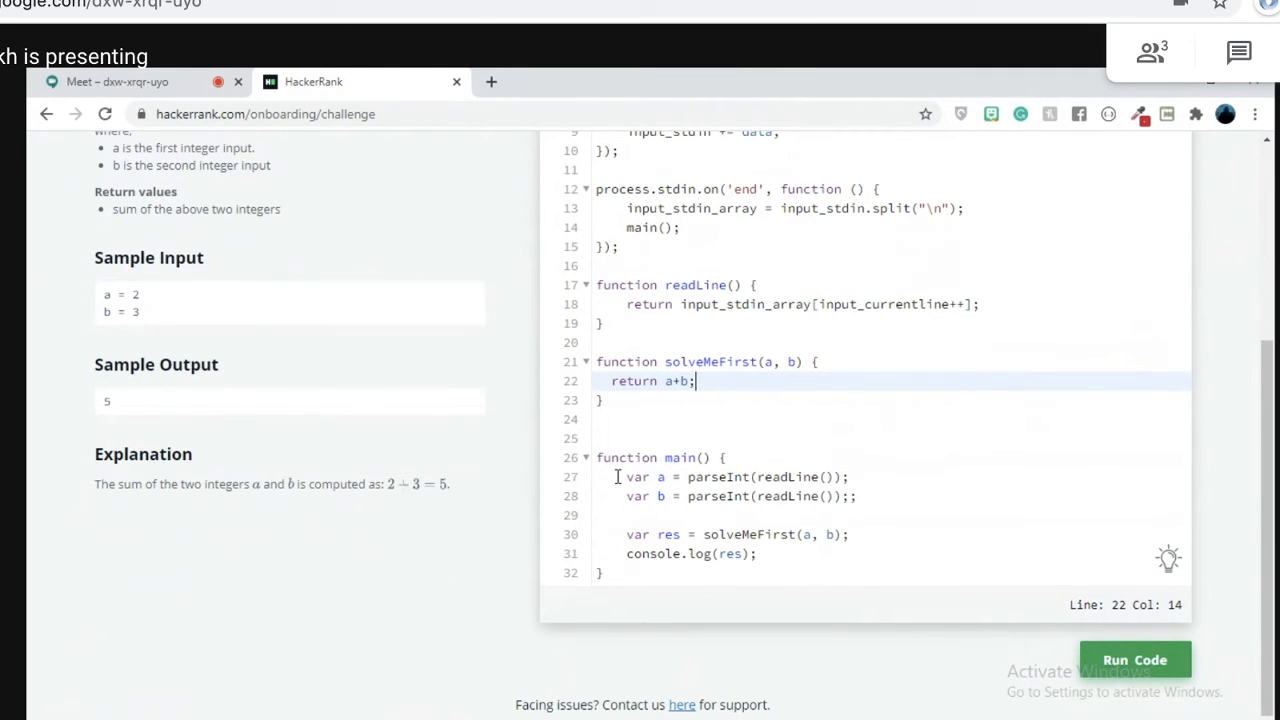
Remove the stray extra semicolon after the line reading b in main.
{"action": "left_click", "coordinate": [858, 496]}
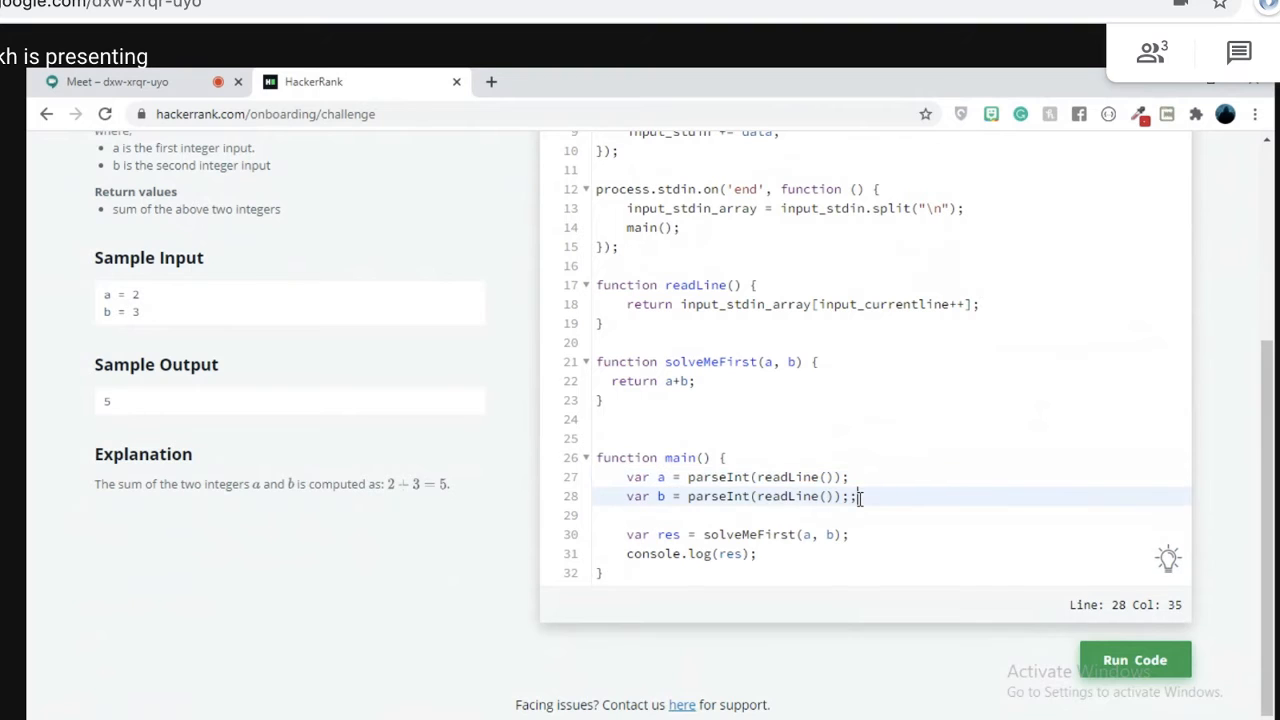
{"action": "key", "text": "Backspace"}
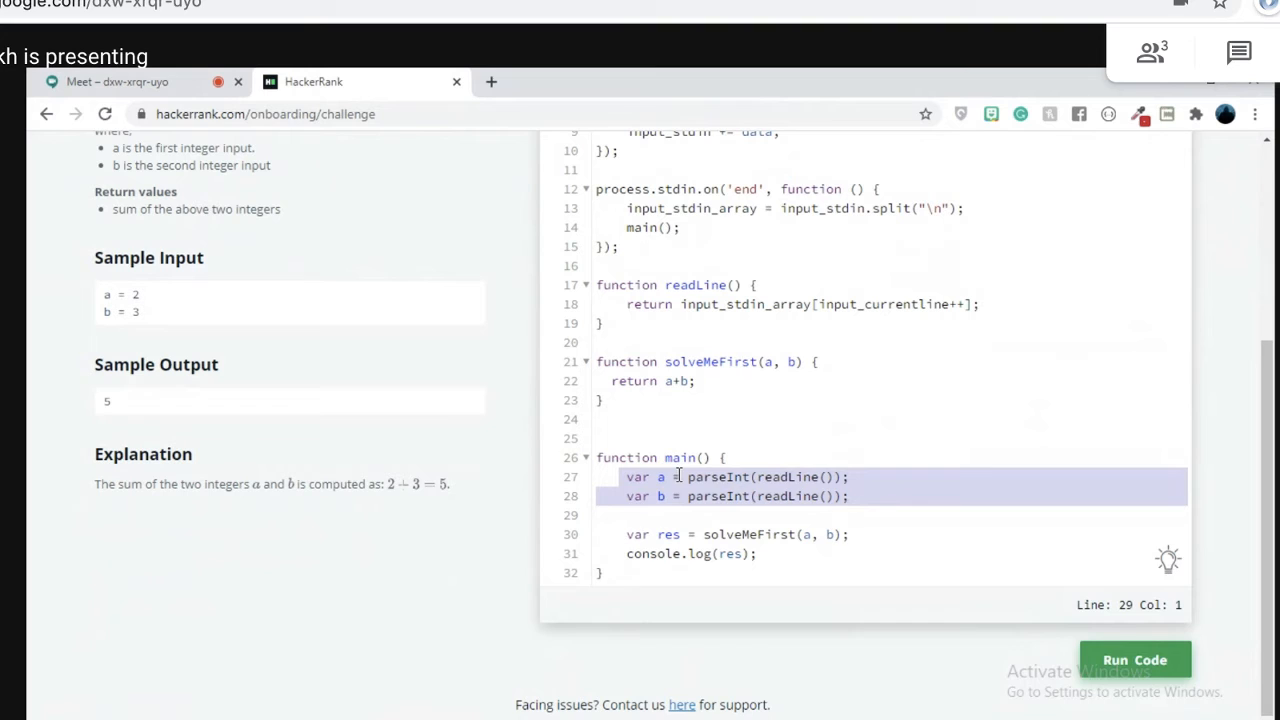
{"action": "left_click", "coordinate": [851, 496]}
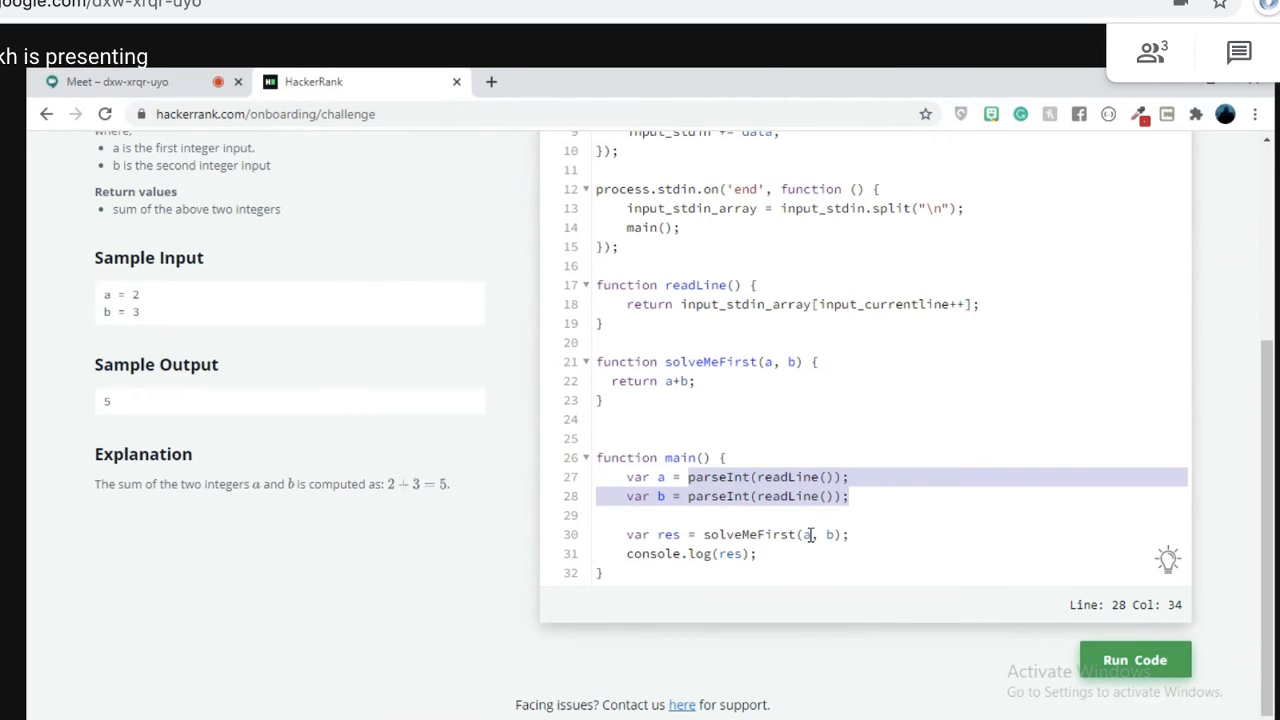
{"action": "left_click", "coordinate": [806, 534]}
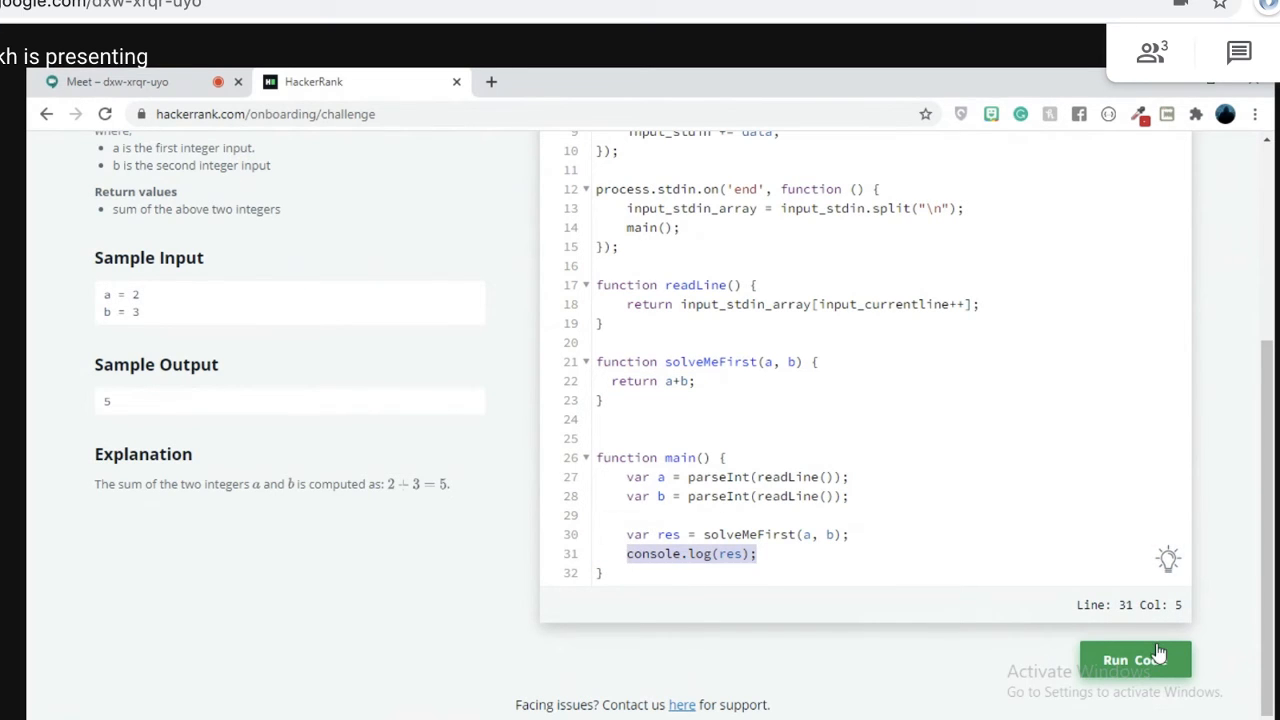
Run the solution, get the challenge accepted and continue past the Congrats dialog.
{"action": "left_click", "coordinate": [1135, 659]}
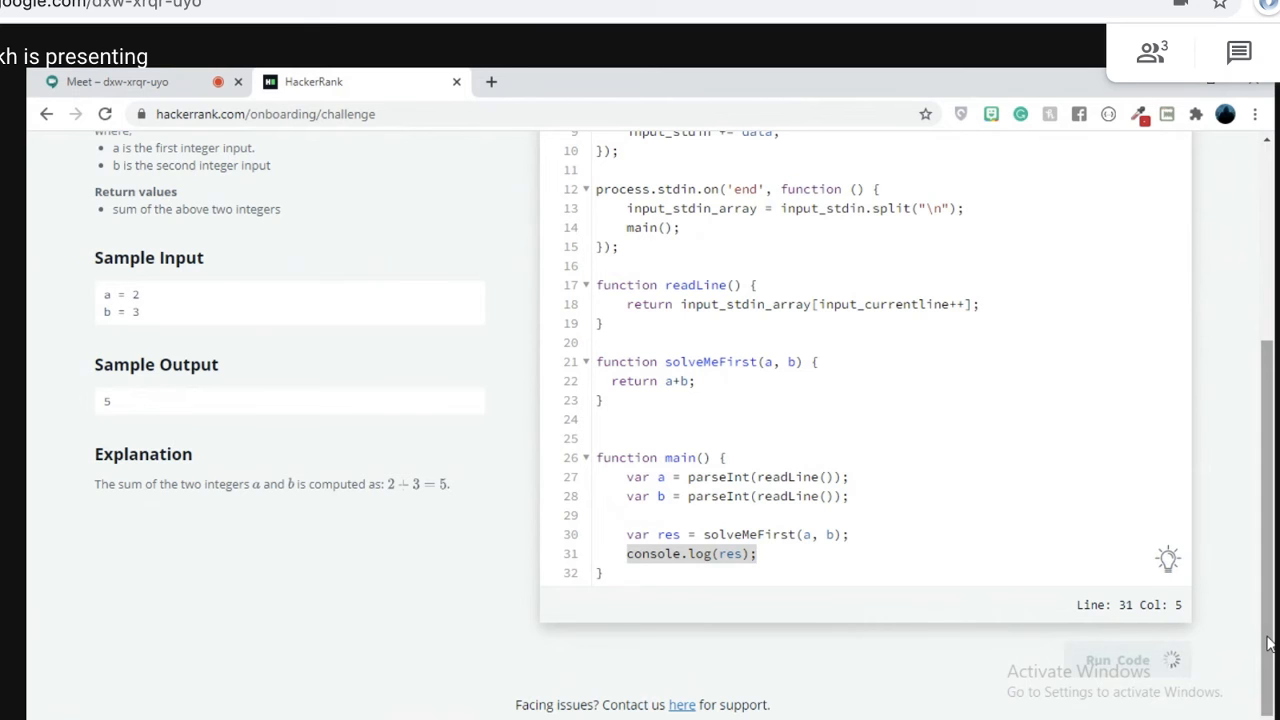
{"action": "left_click", "coordinate": [1134, 652]}
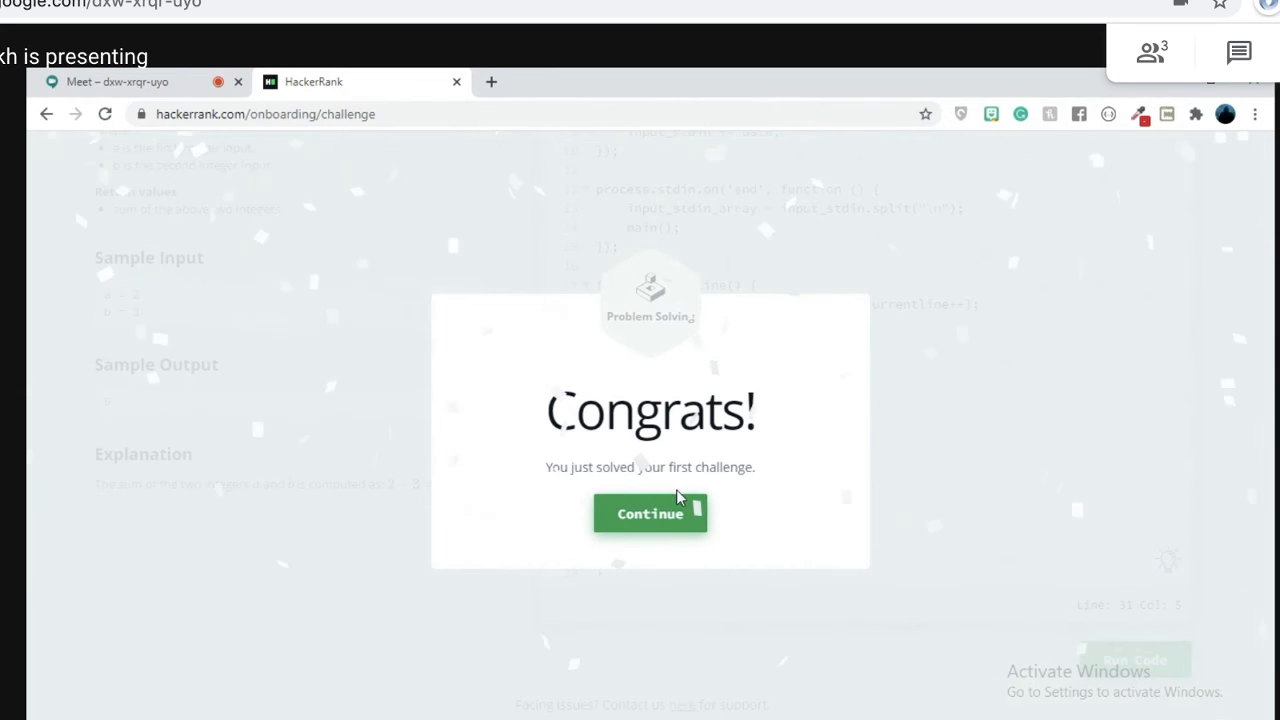
{"action": "left_click", "coordinate": [650, 513]}
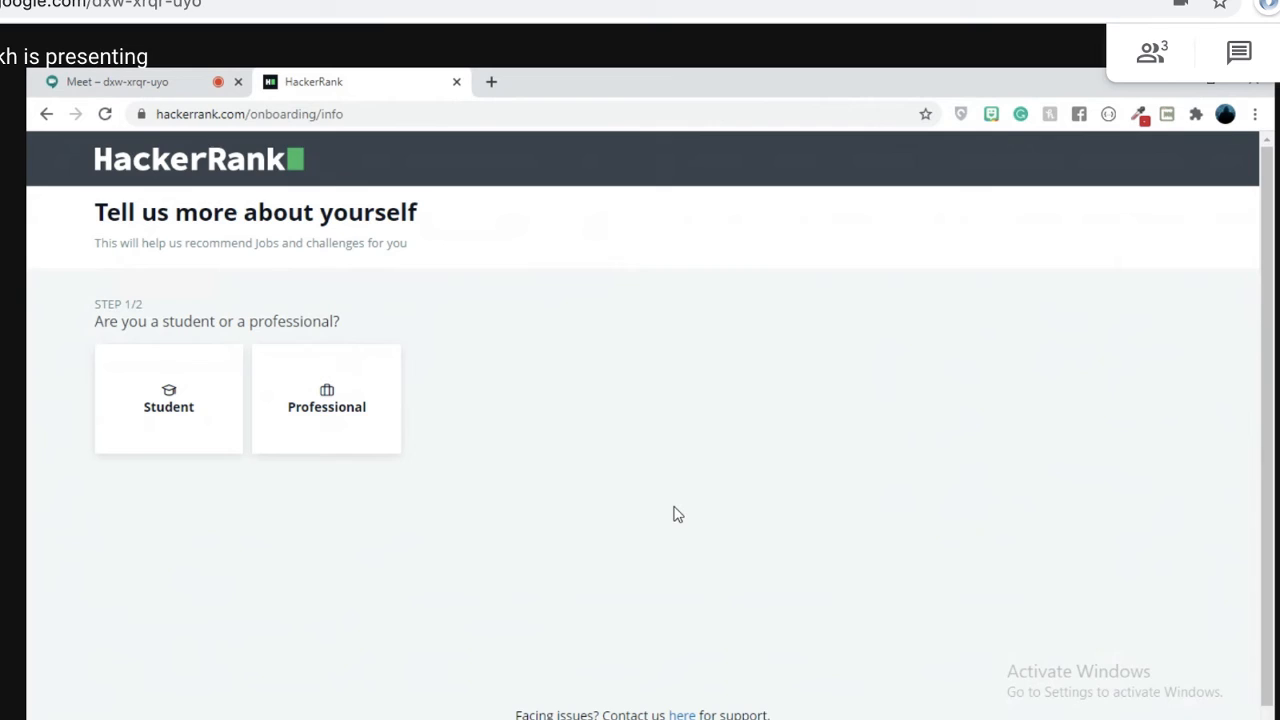
{"action": "mouse_move", "coordinate": [588, 507]}
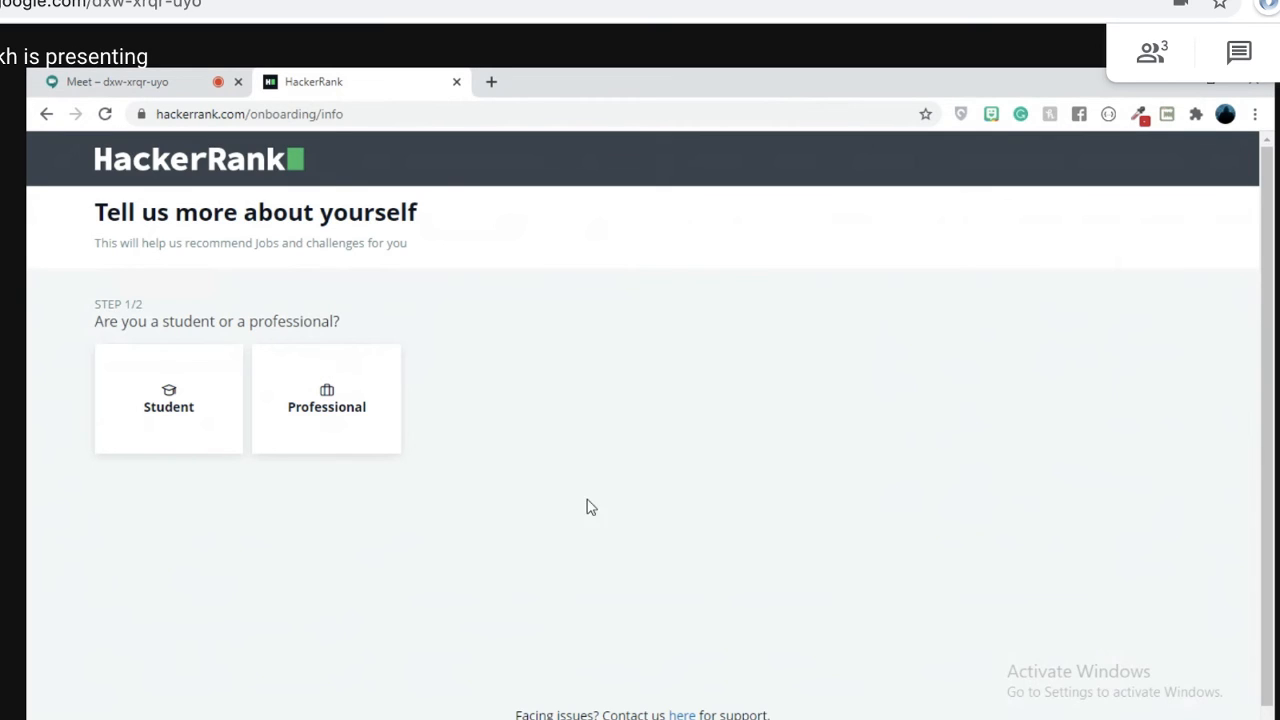
{"action": "mouse_move", "coordinate": [541, 401]}
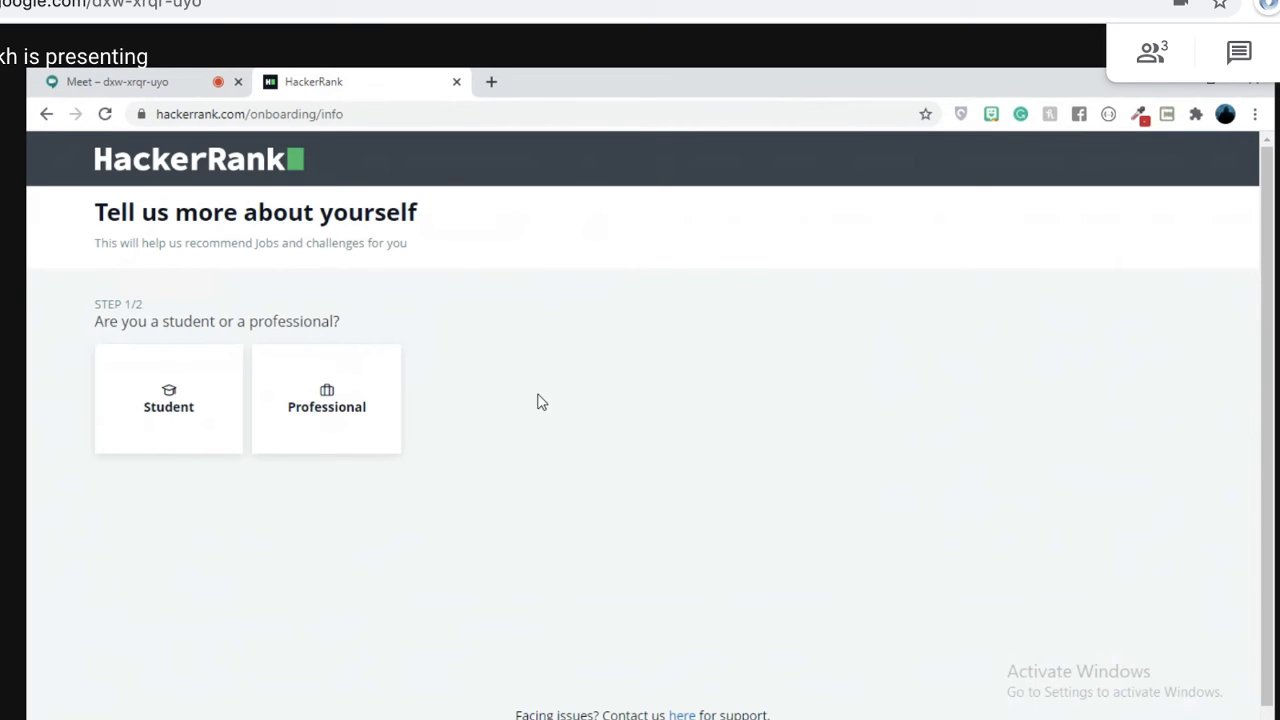
Answer onboarding as a Student graduating in 2021 and proceed to the dashboard.
{"action": "left_click", "coordinate": [168, 400]}
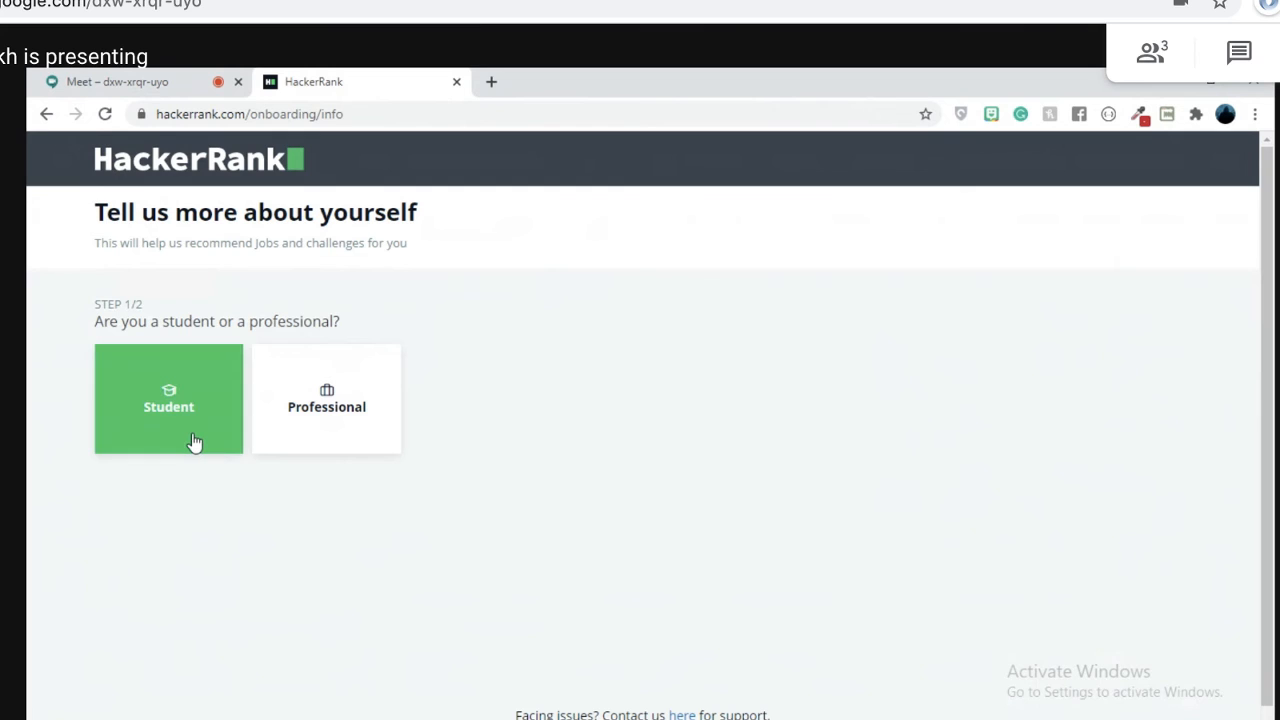
{"action": "left_click", "coordinate": [326, 398]}
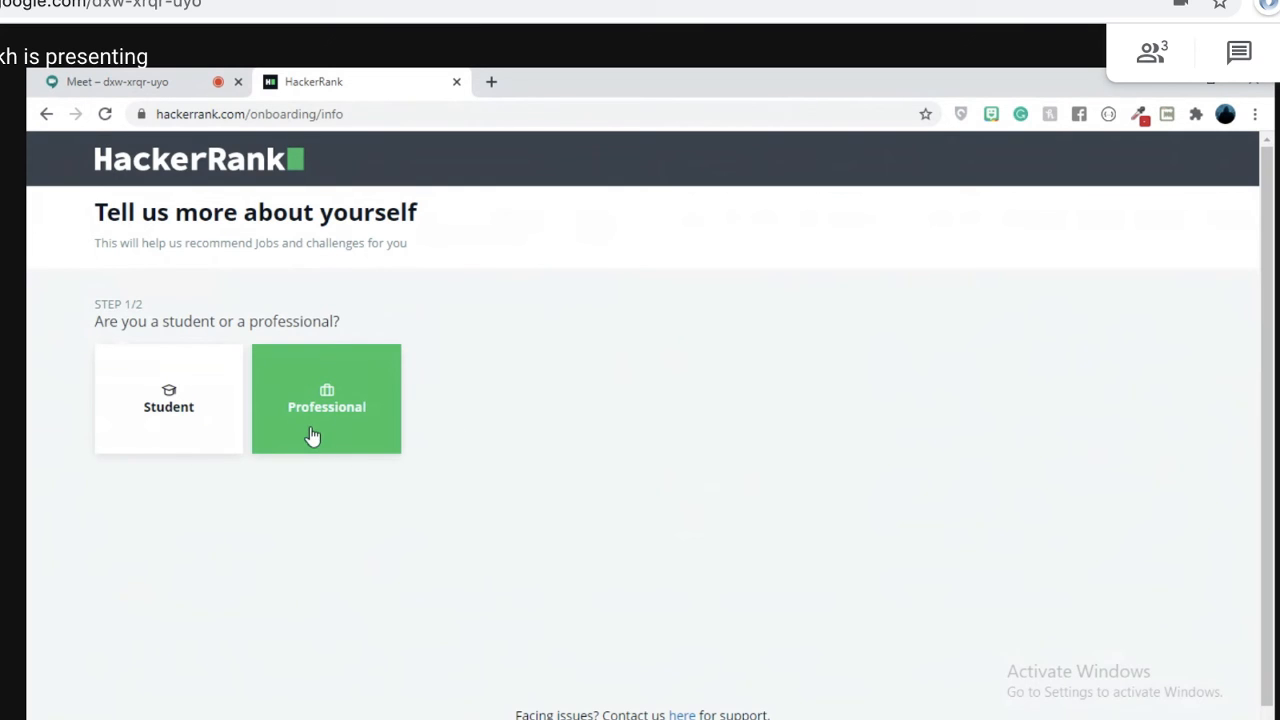
{"action": "left_click", "coordinate": [168, 400]}
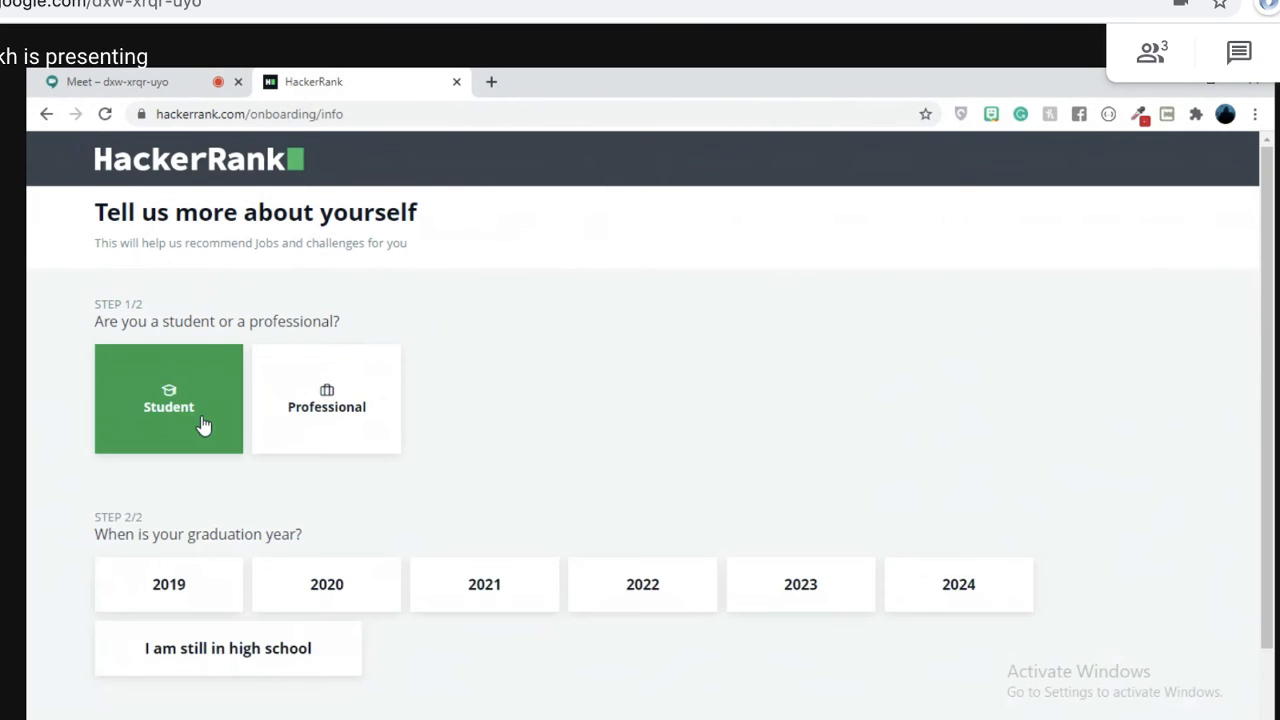
{"action": "mouse_move", "coordinate": [311, 534]}
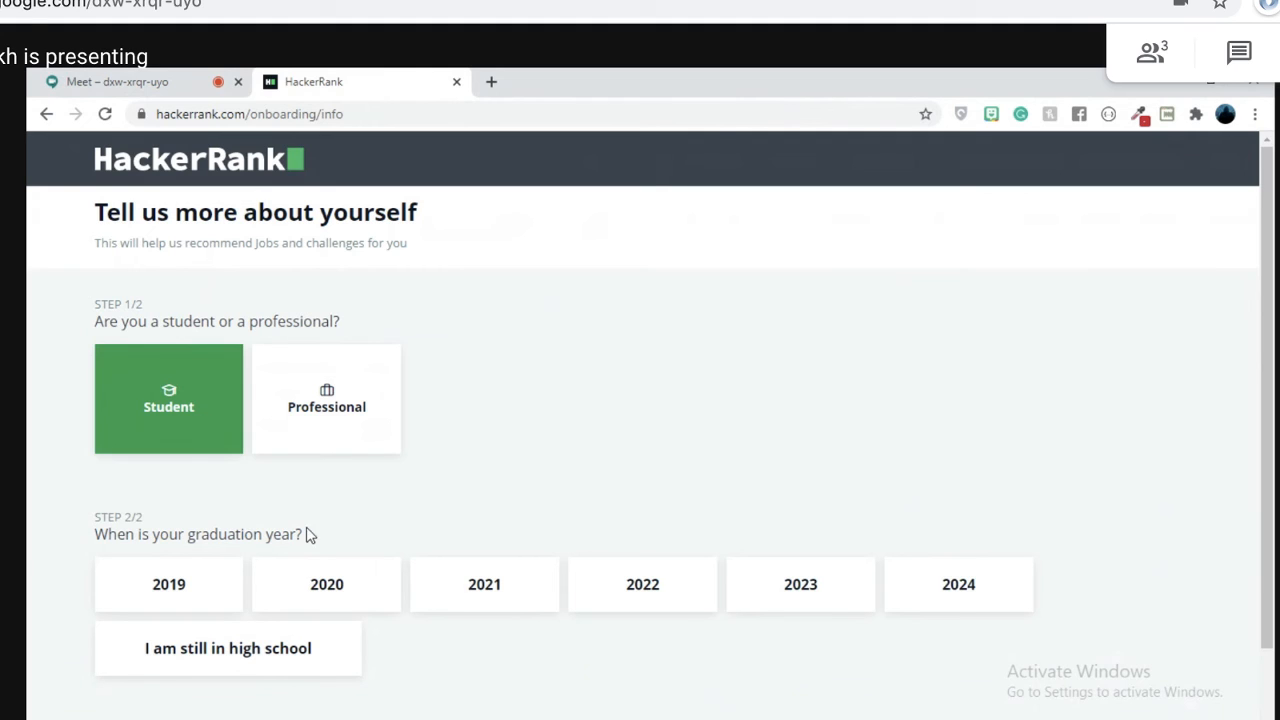
{"action": "left_click", "coordinate": [484, 584]}
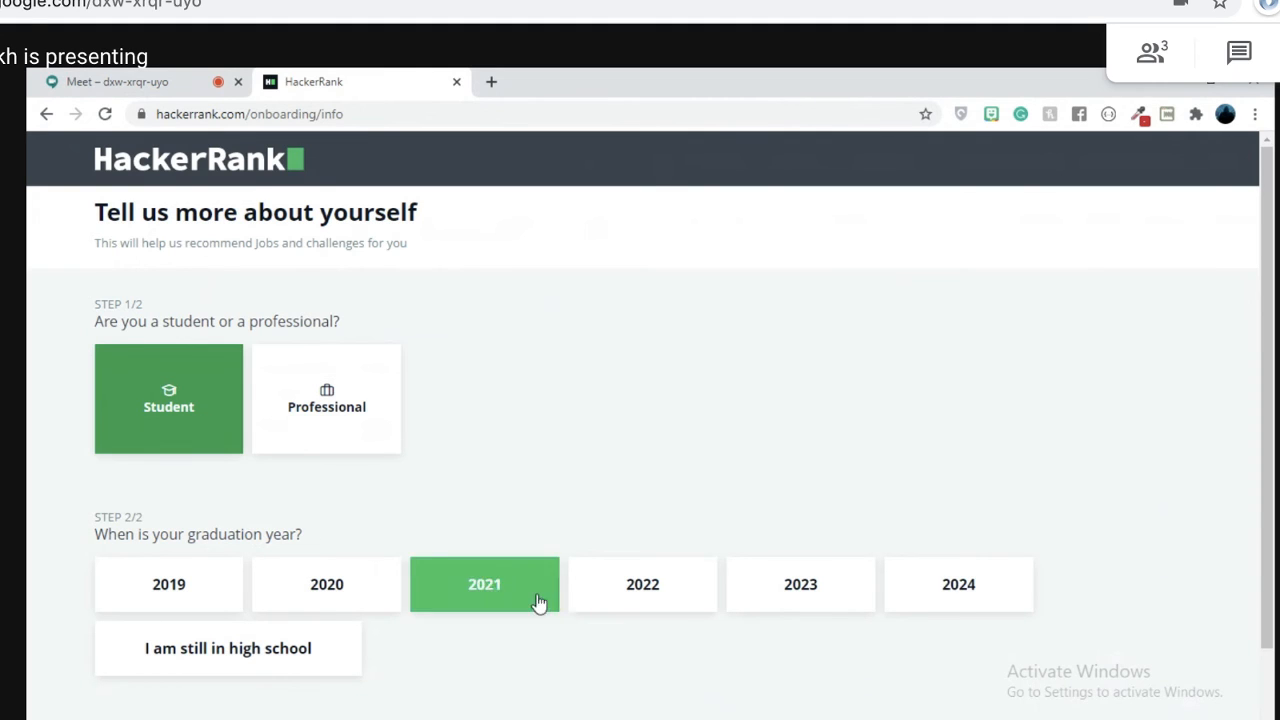
{"action": "left_click", "coordinate": [484, 584]}
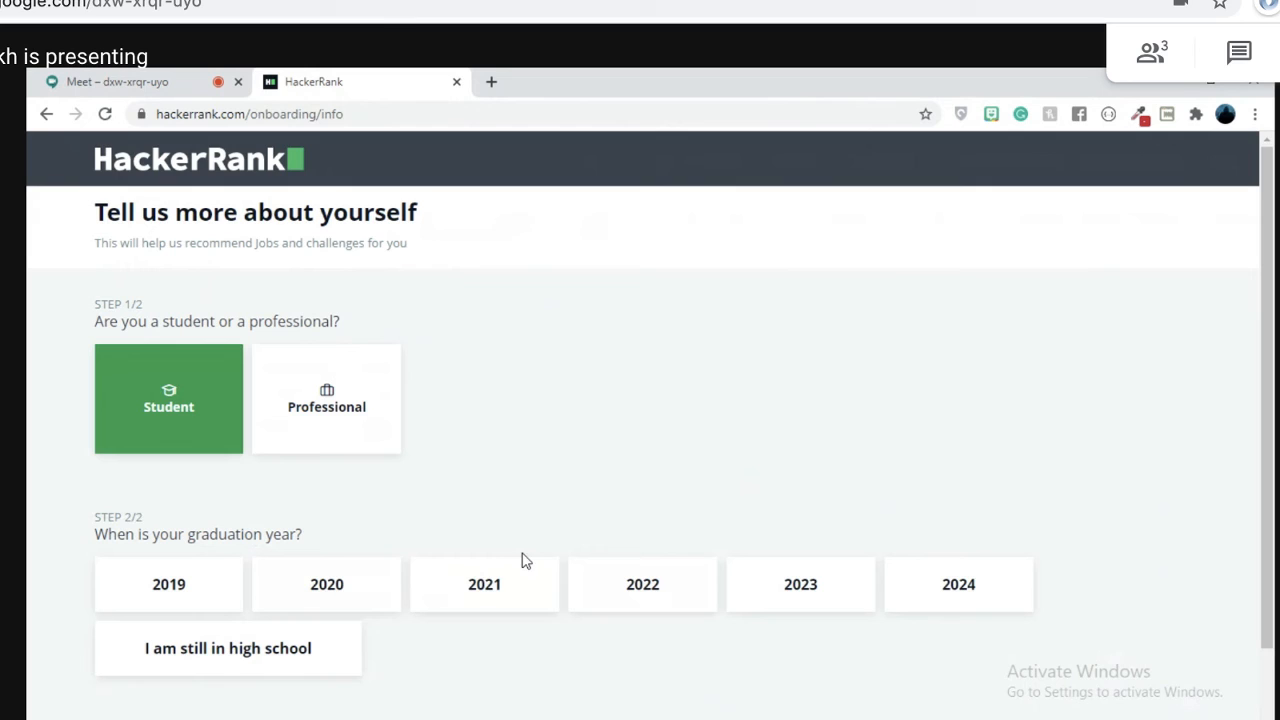
{"action": "left_click", "coordinate": [484, 584]}
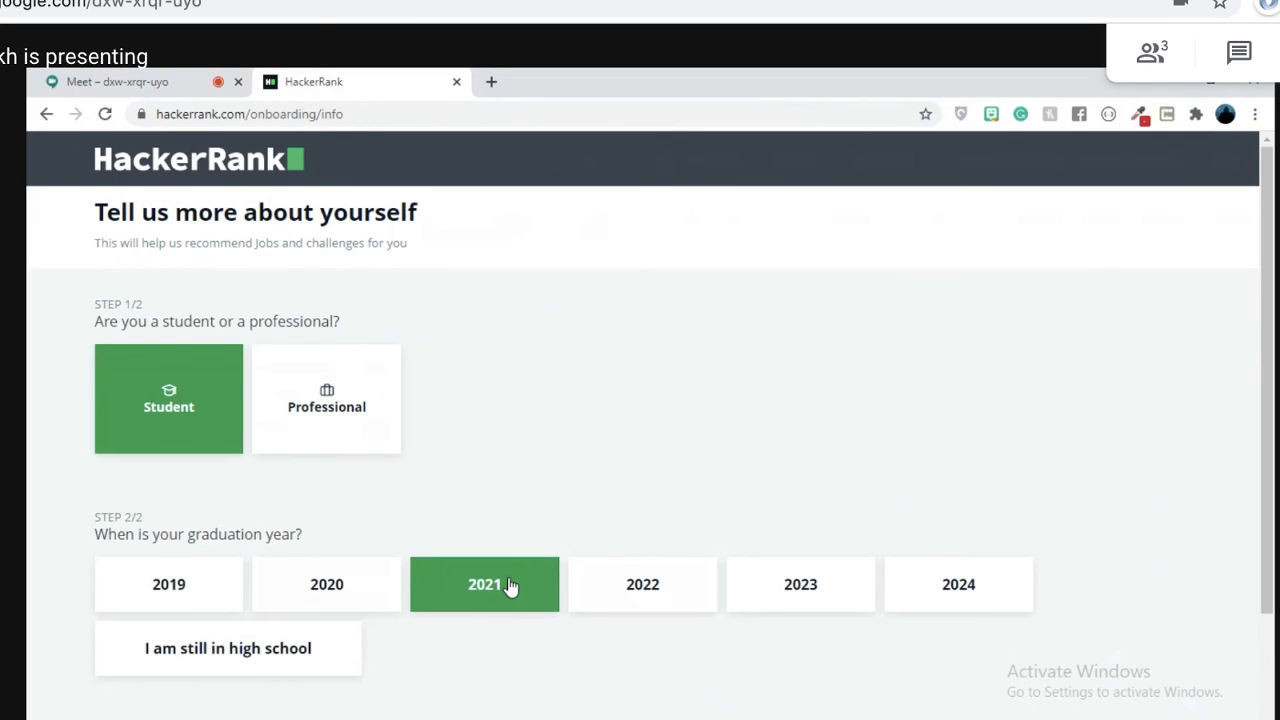
{"action": "scroll", "scroll_direction": "down", "scroll_amount": 3}
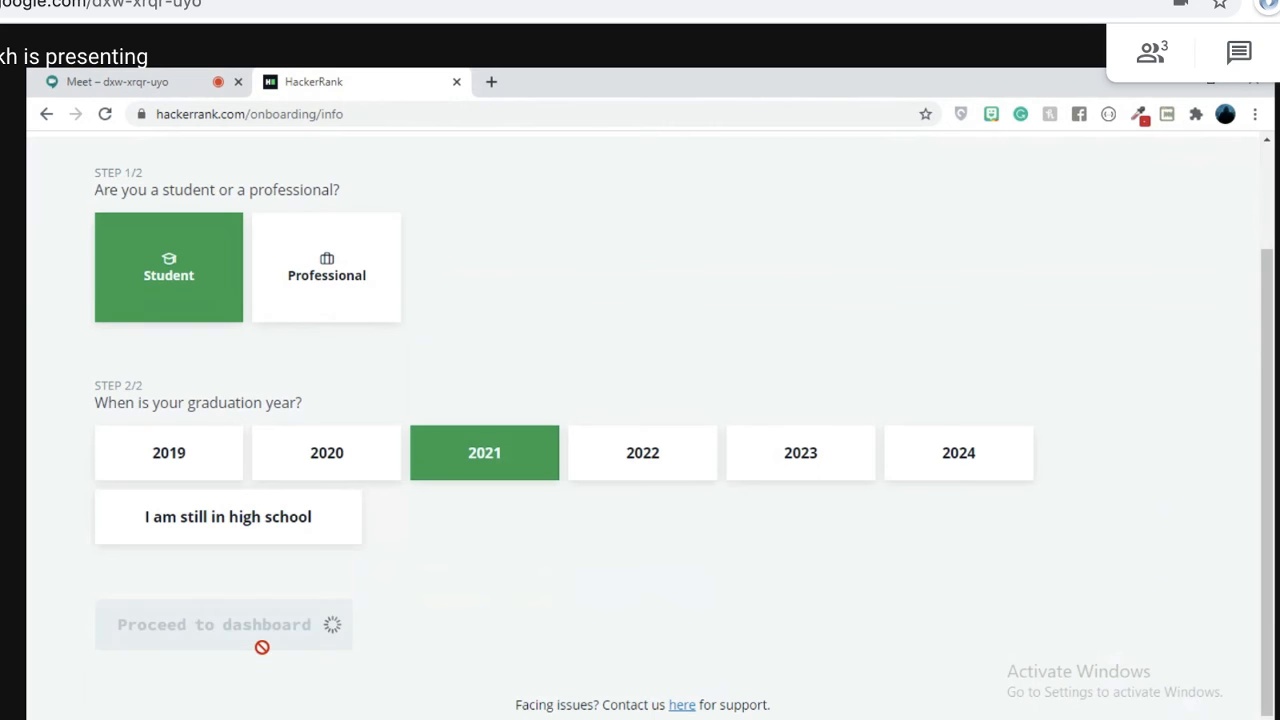
{"action": "left_click", "coordinate": [223, 624]}
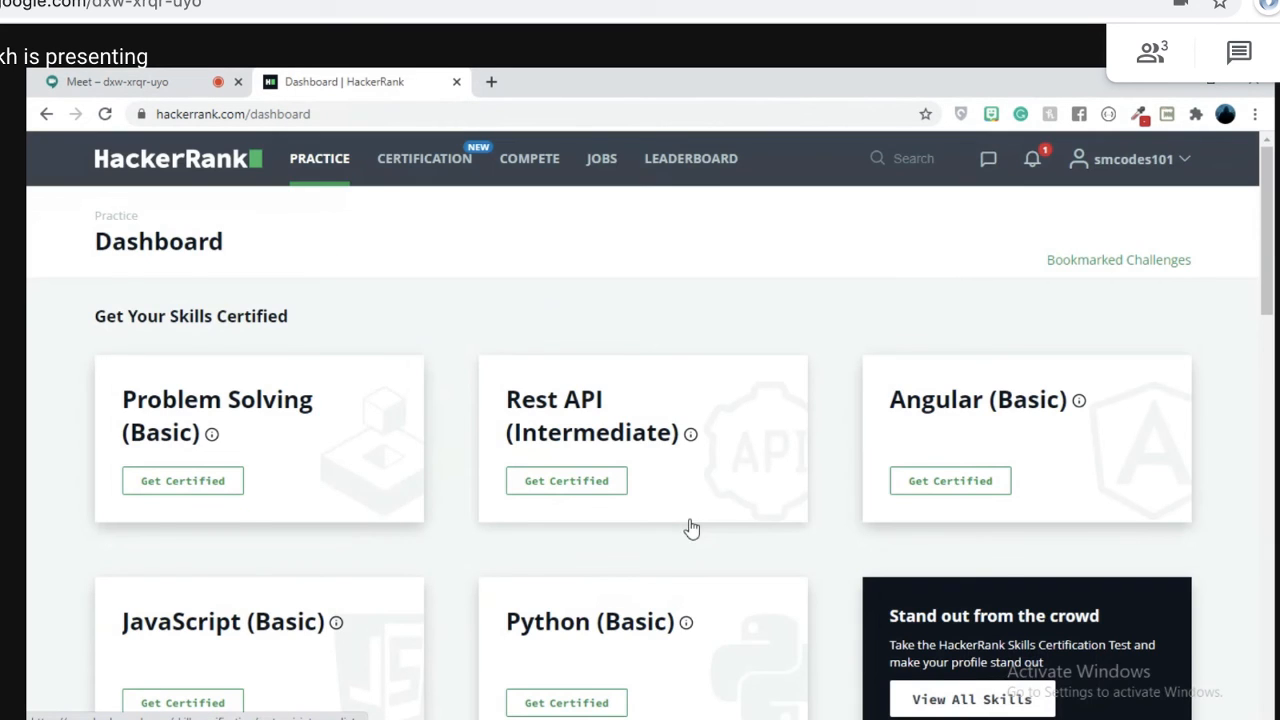
Continue practice on the Problem Solving card to reach its unsolved challenge list.
{"action": "scroll", "scroll_direction": "down", "scroll_amount": 3}
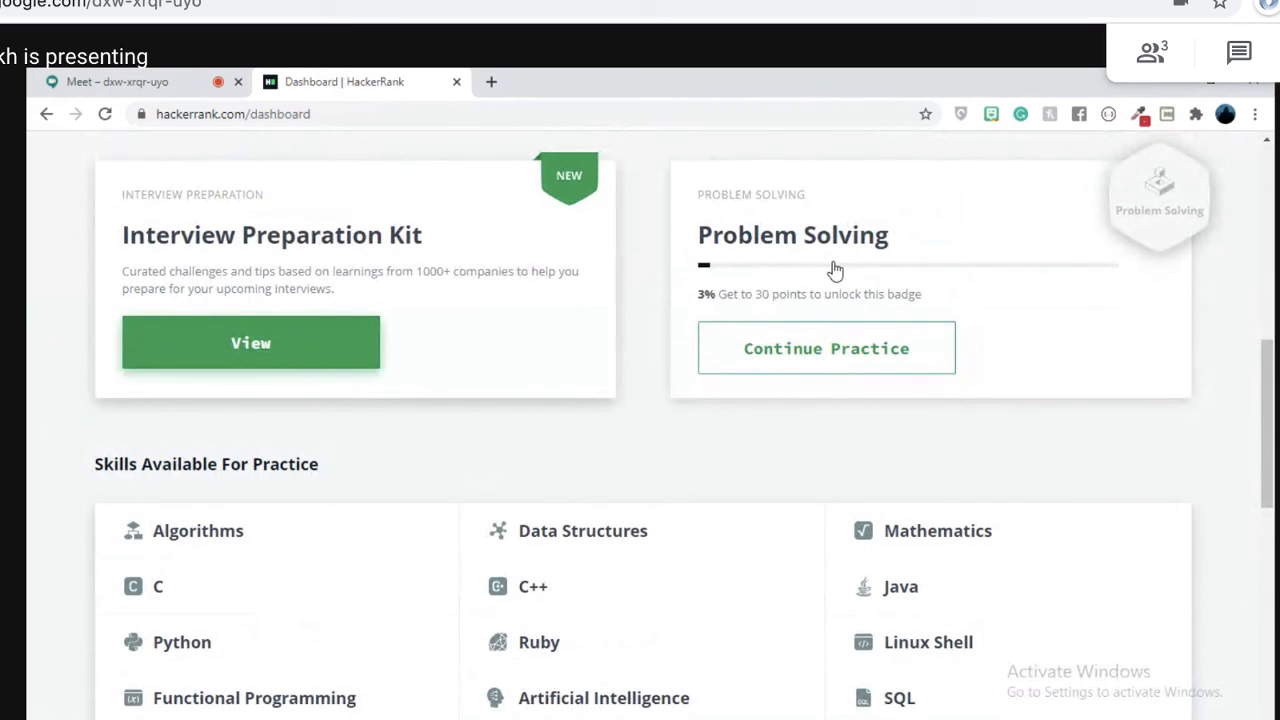
{"action": "left_click", "coordinate": [826, 348]}
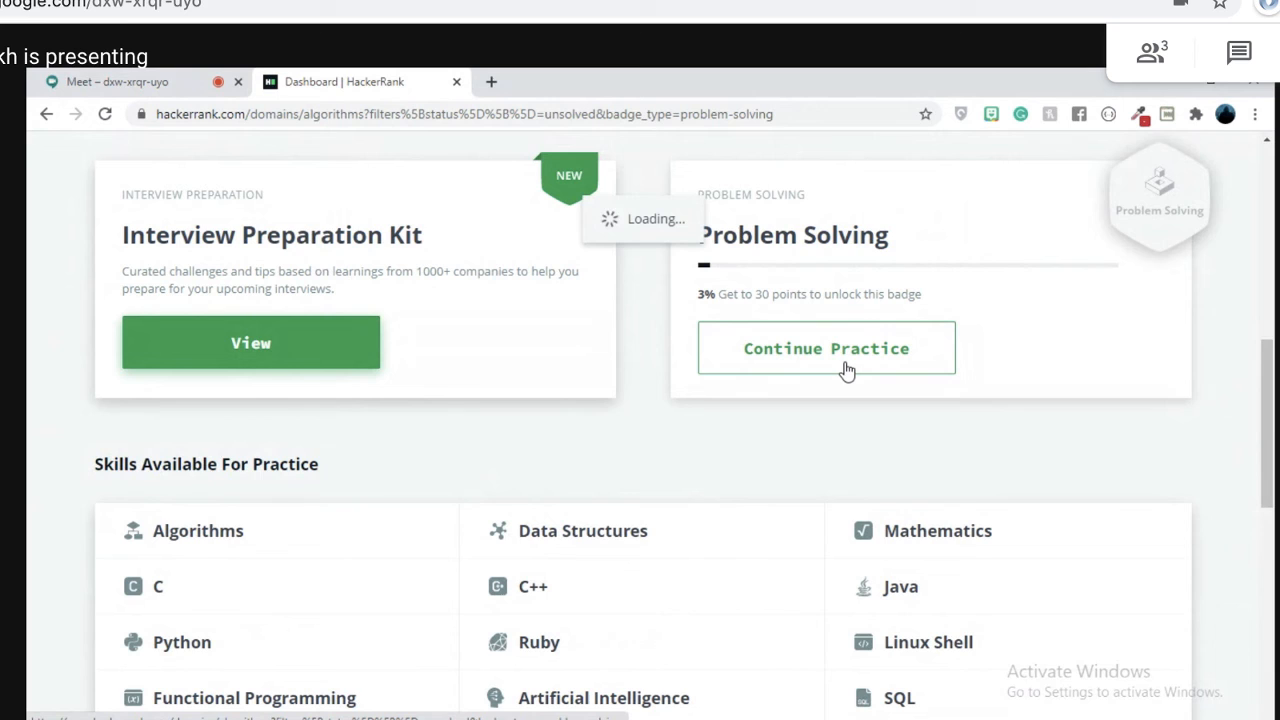
{"action": "left_click", "coordinate": [826, 348]}
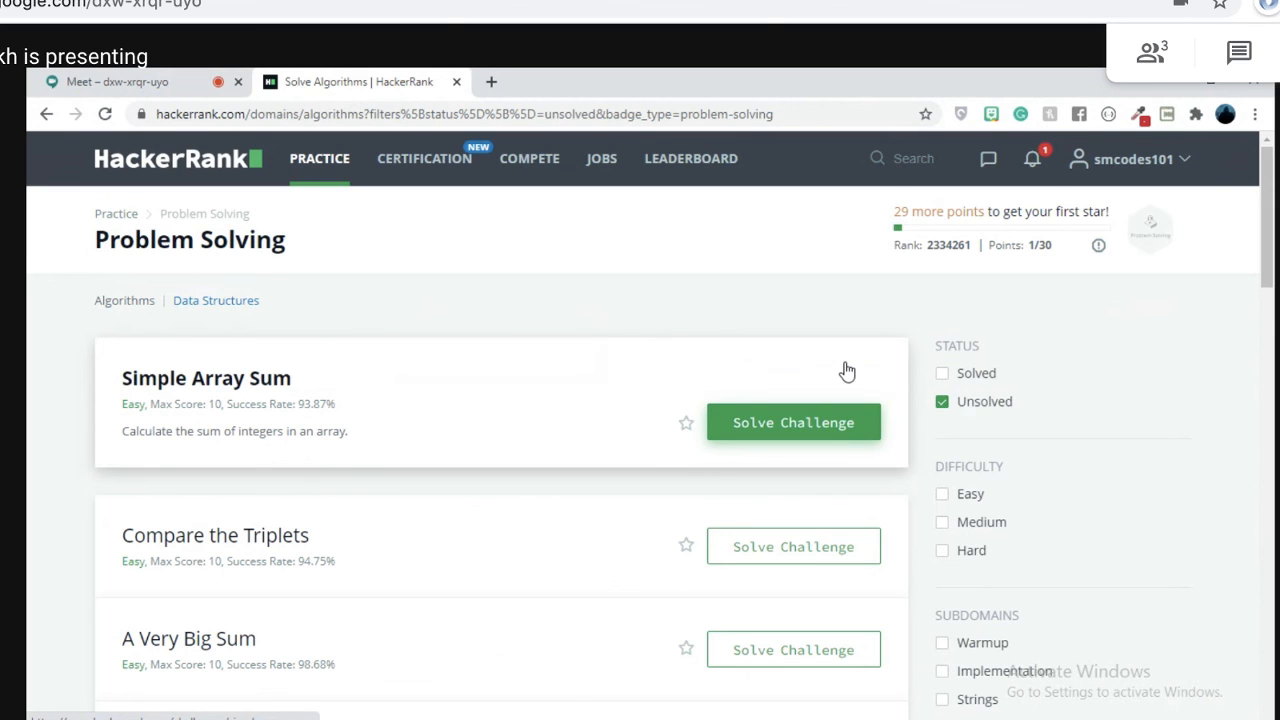
{"action": "mouse_move", "coordinate": [702, 208]}
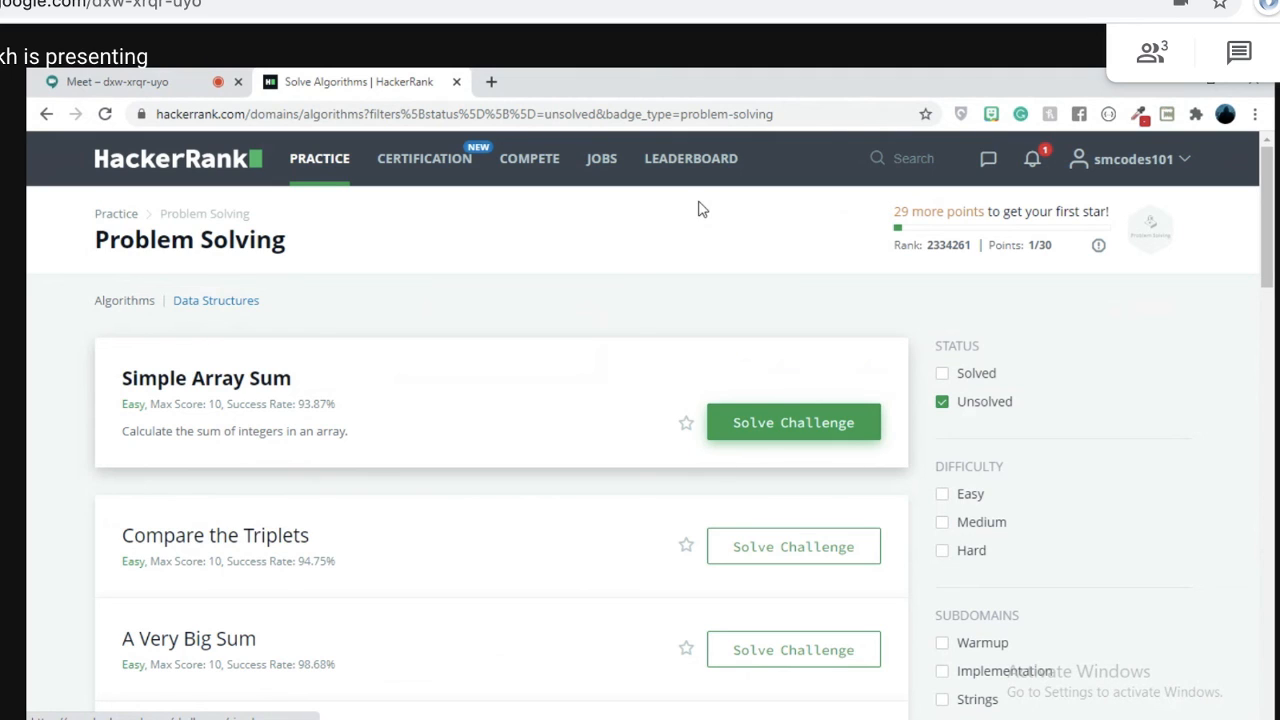
{"action": "mouse_move", "coordinate": [702, 280]}
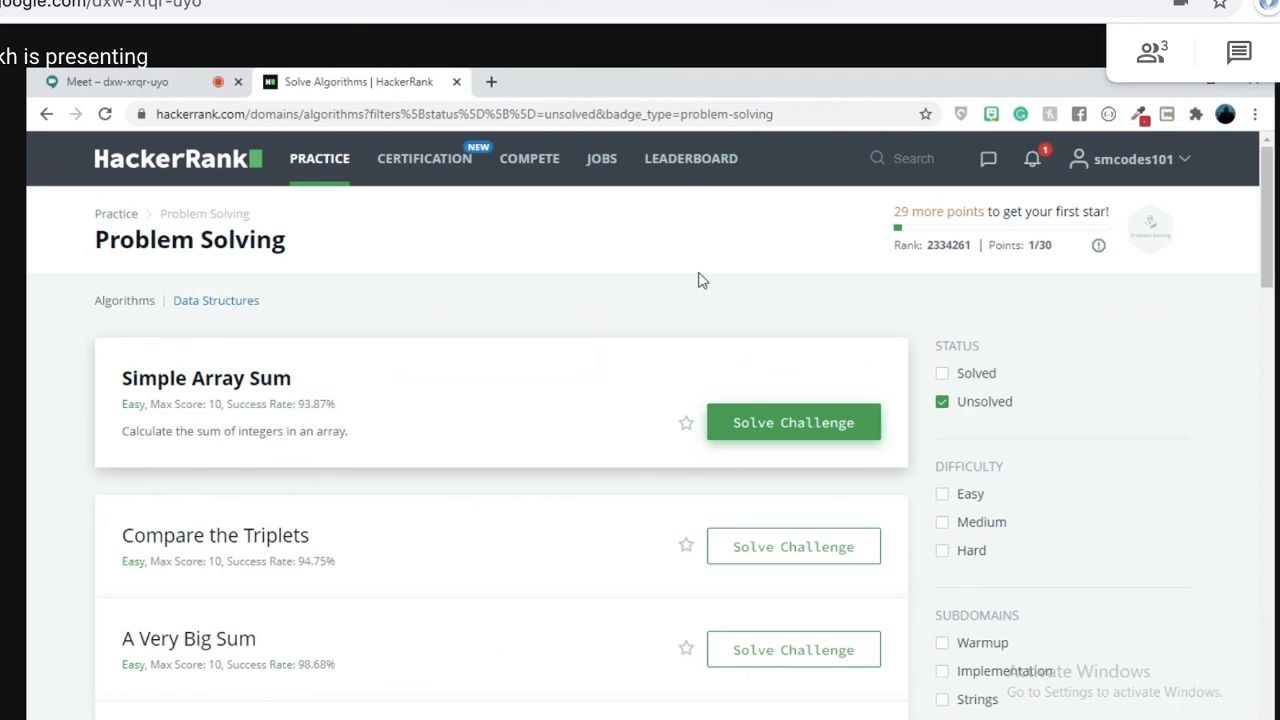